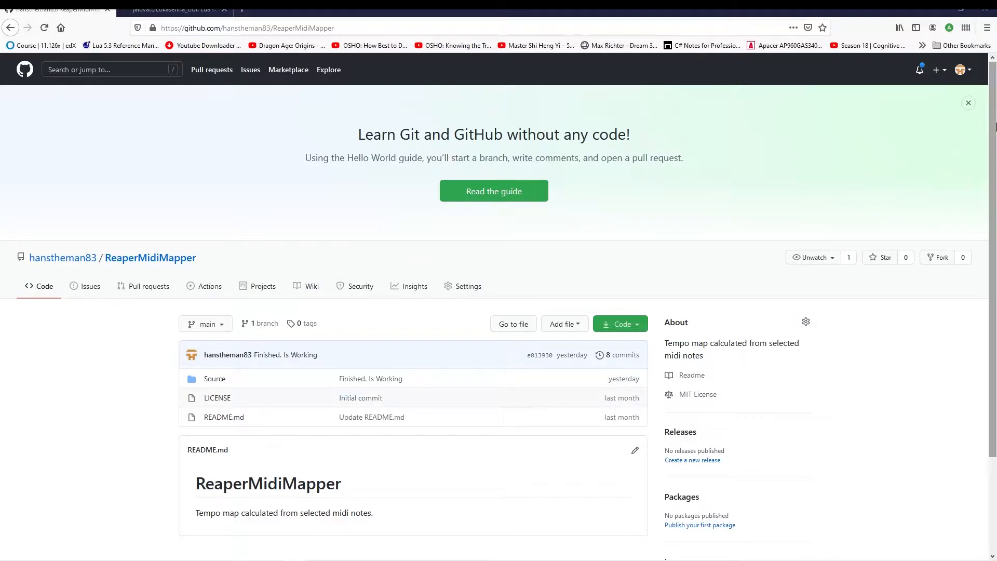
Download the ReaperMidiMapper repository as a ZIP via Code > Download ZIP and save it.
scroll("down", 3)
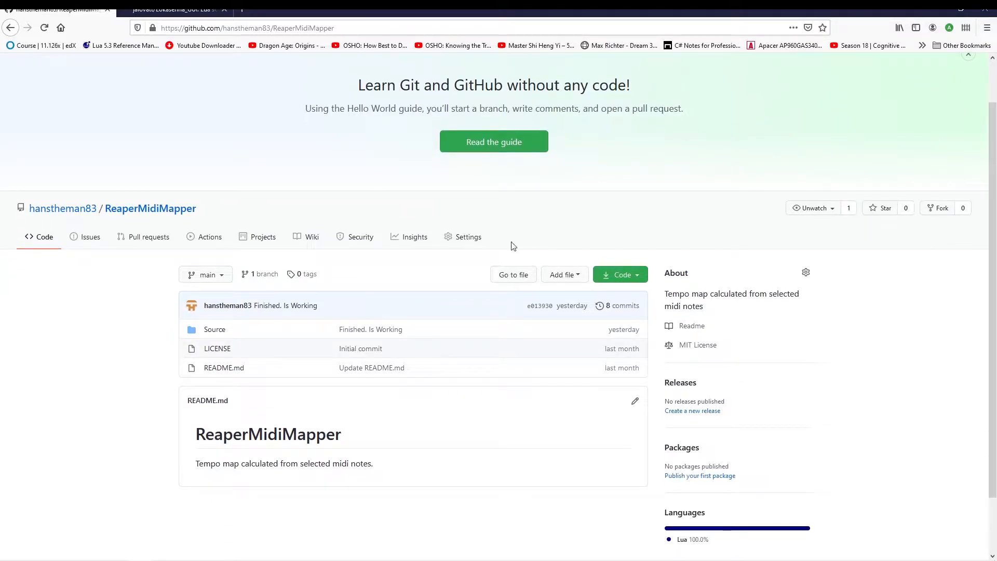
left_click(617, 274)
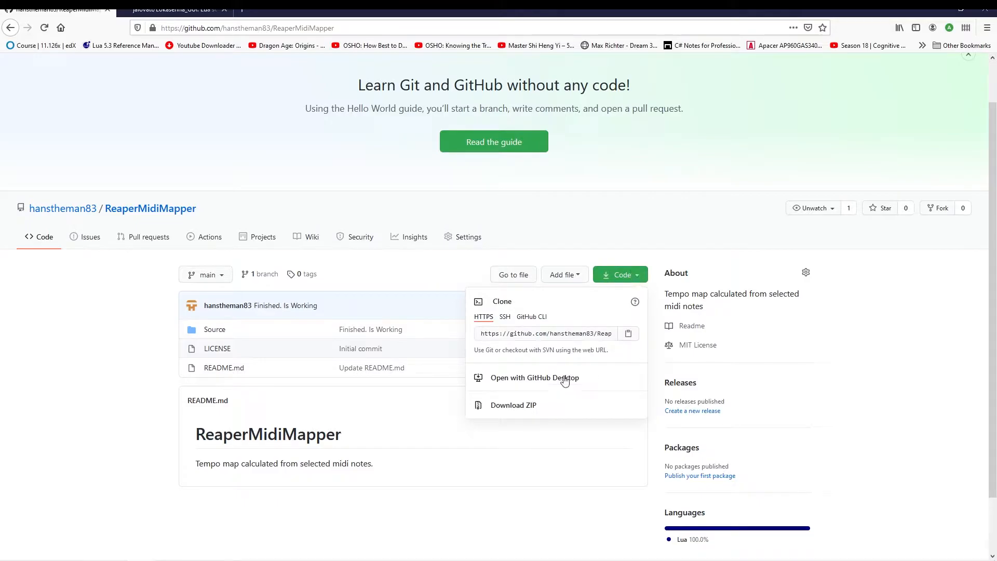
left_click(513, 404)
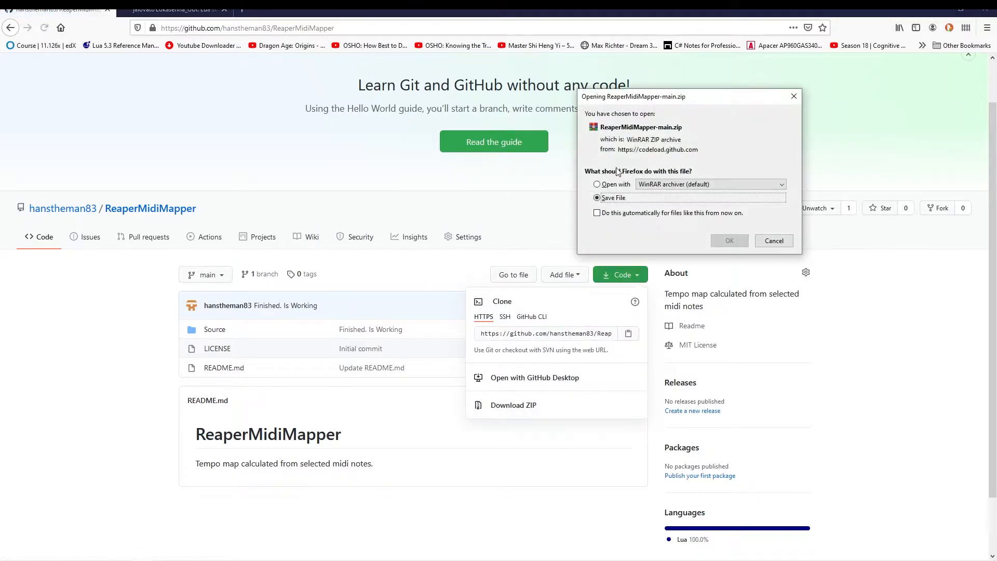
left_click(729, 240)
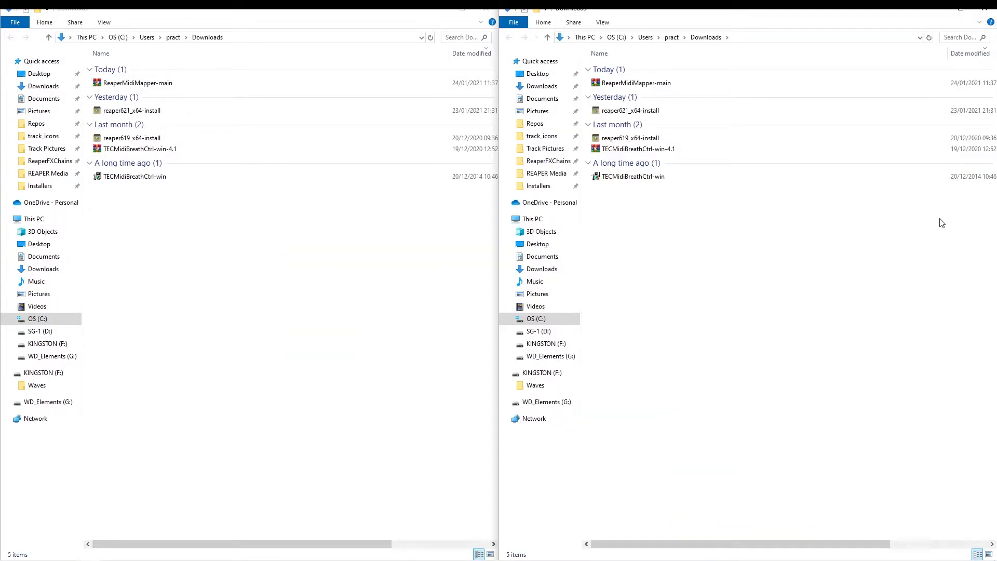
Create a new MidiTempoMapper folder inside Documents\ReaperScripts.
left_click(542, 99)
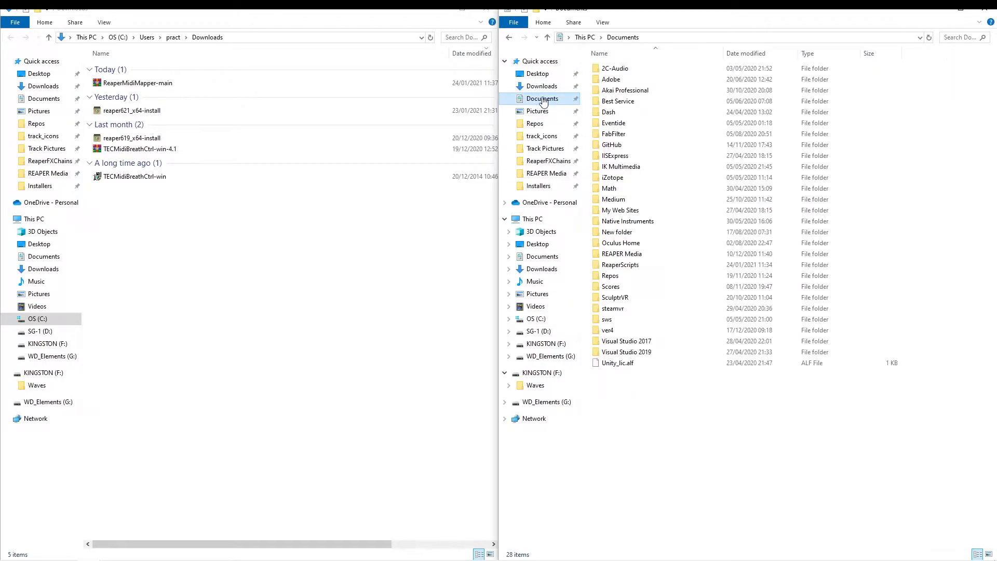
left_click(620, 264)
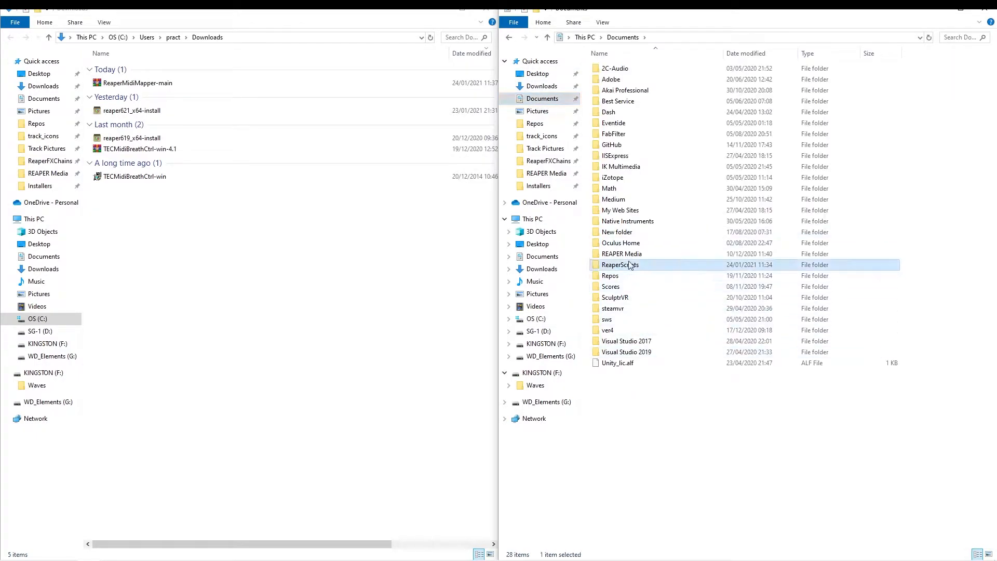
double_click(620, 264)
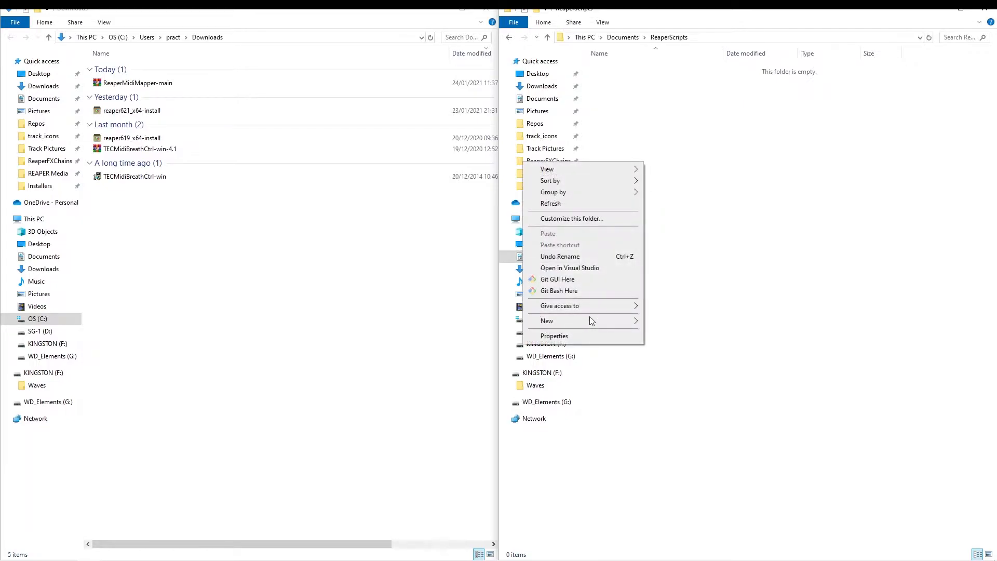
left_click(546, 321)
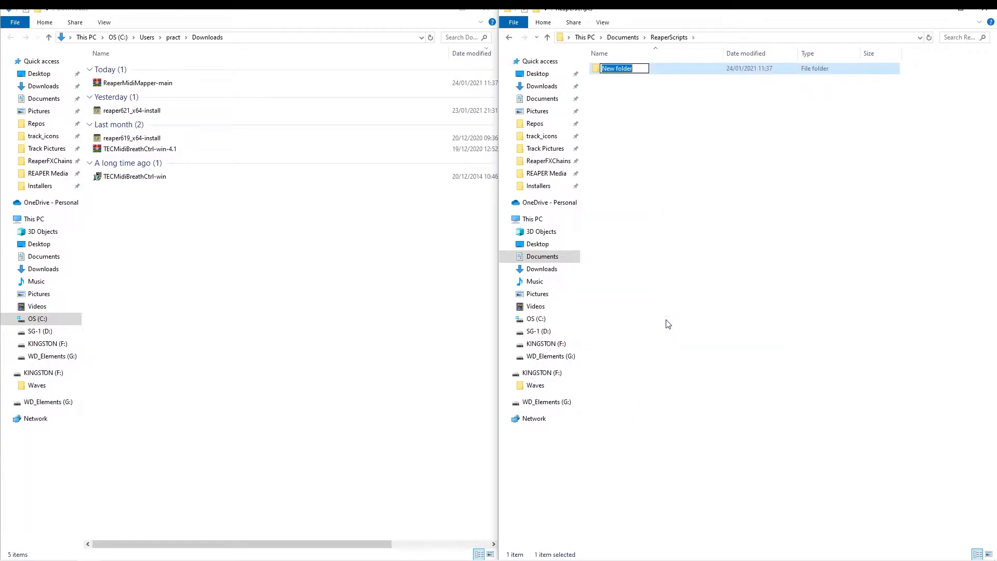
type("Midi")
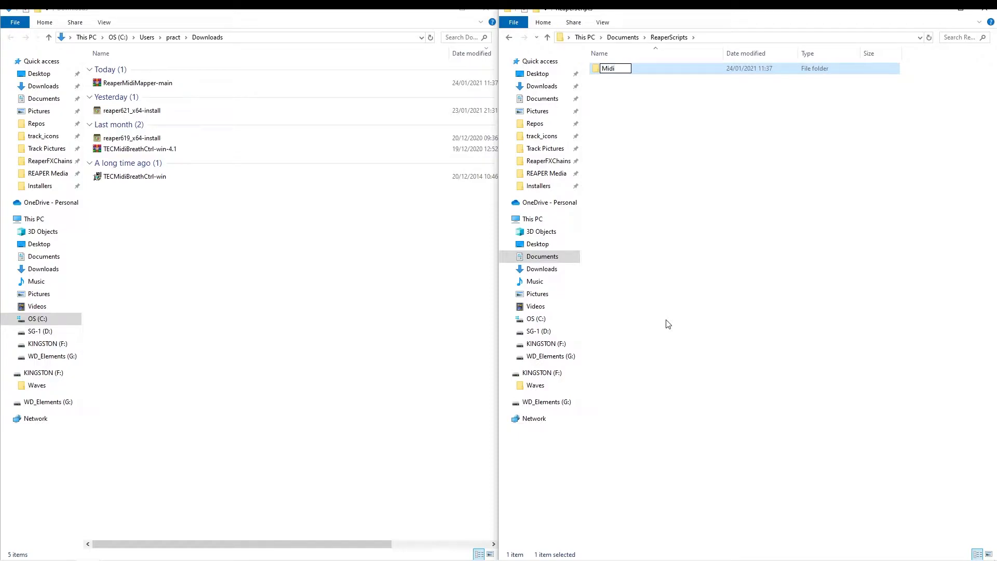
type("TempoMap")
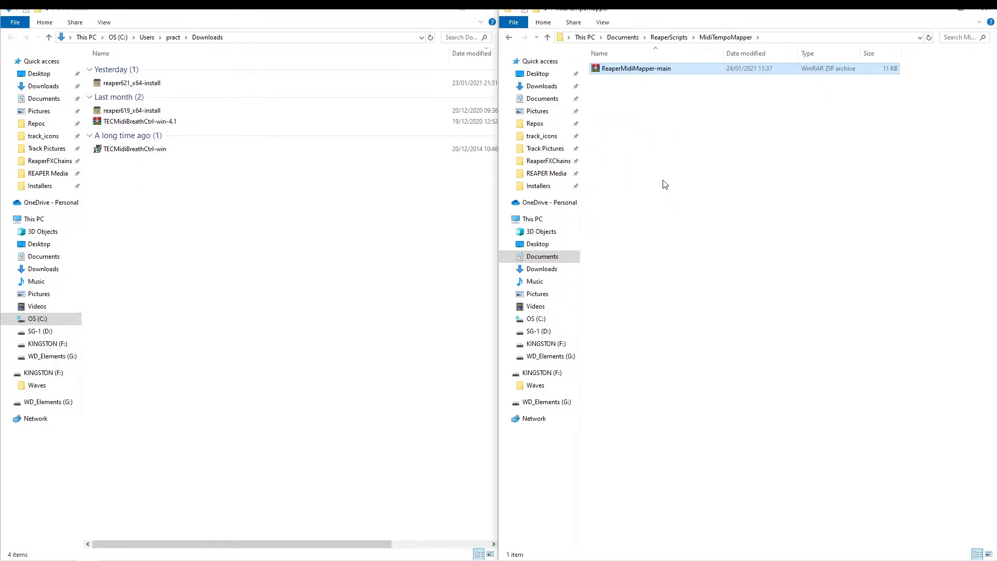
Extract the ZIP and locate MidiTempoMapper_V_0.2 in ReaperMidiMapper-main\Source, then return to ReaperScripts.
right_click(634, 68)
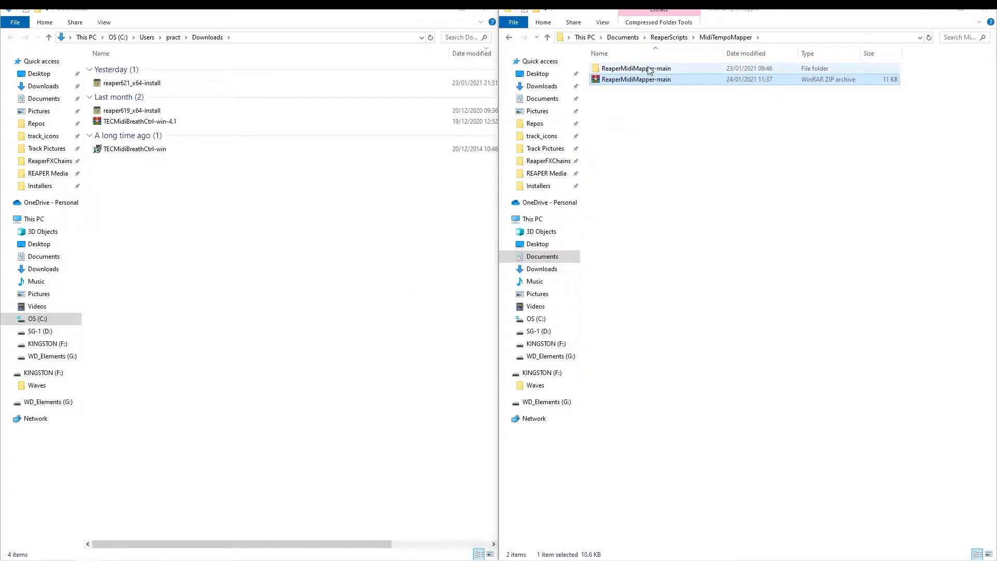
double_click(636, 68)
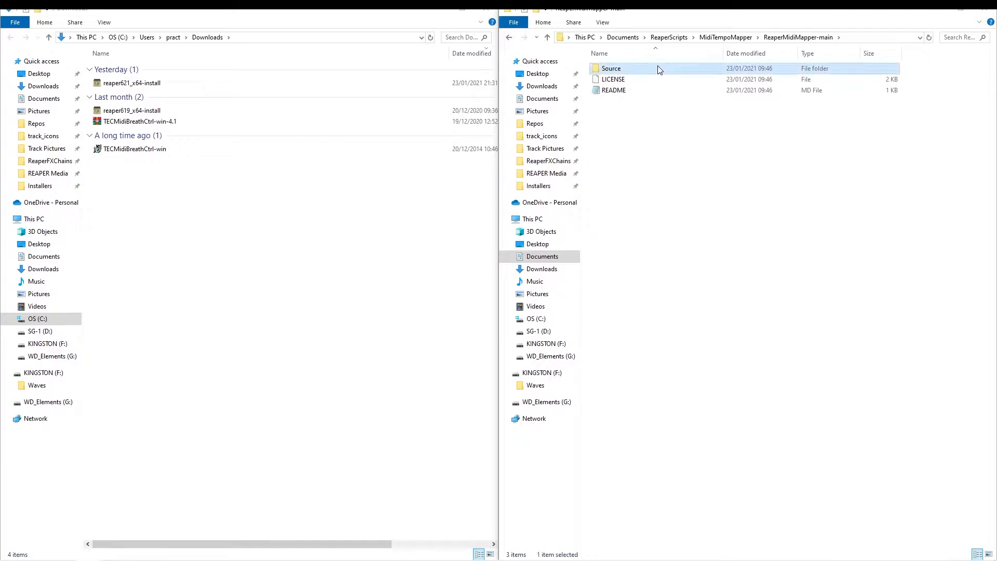
double_click(611, 68)
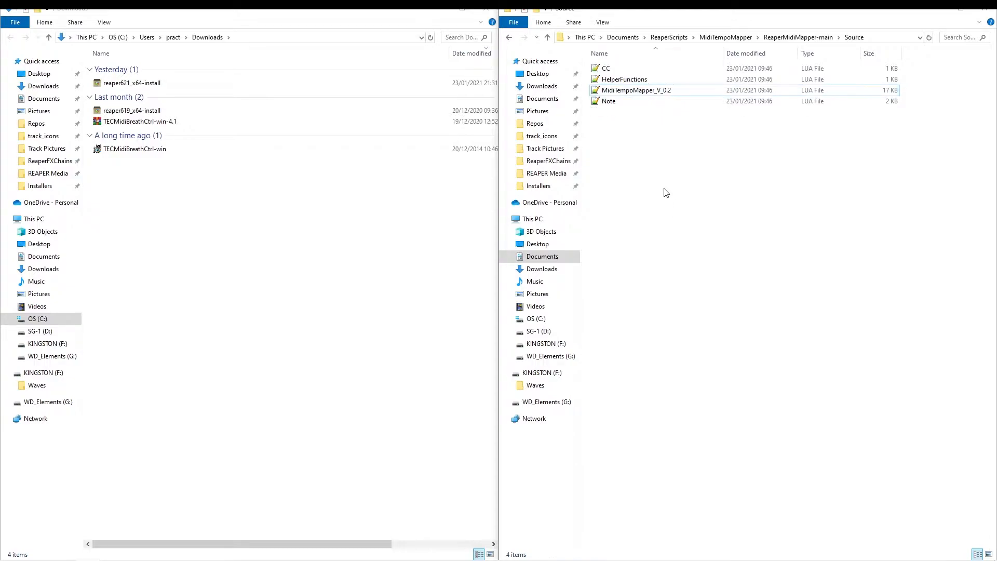
left_click(636, 89)
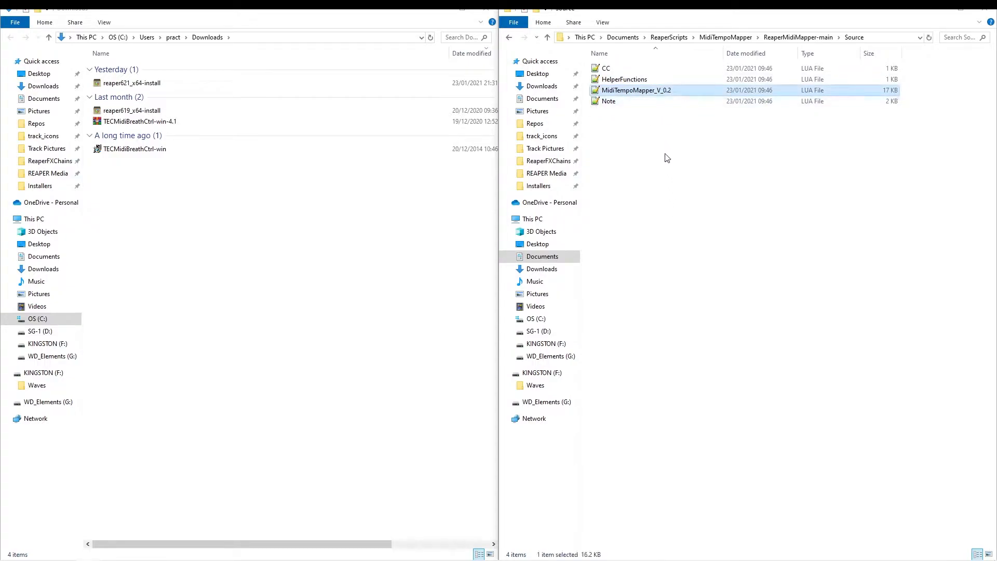
left_click(643, 157)
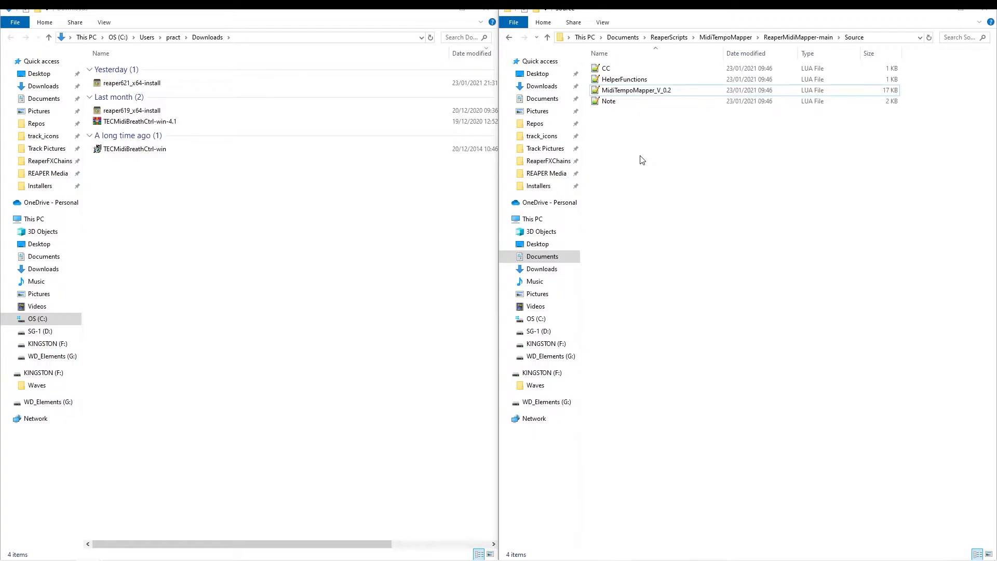
mouse_move(659, 165)
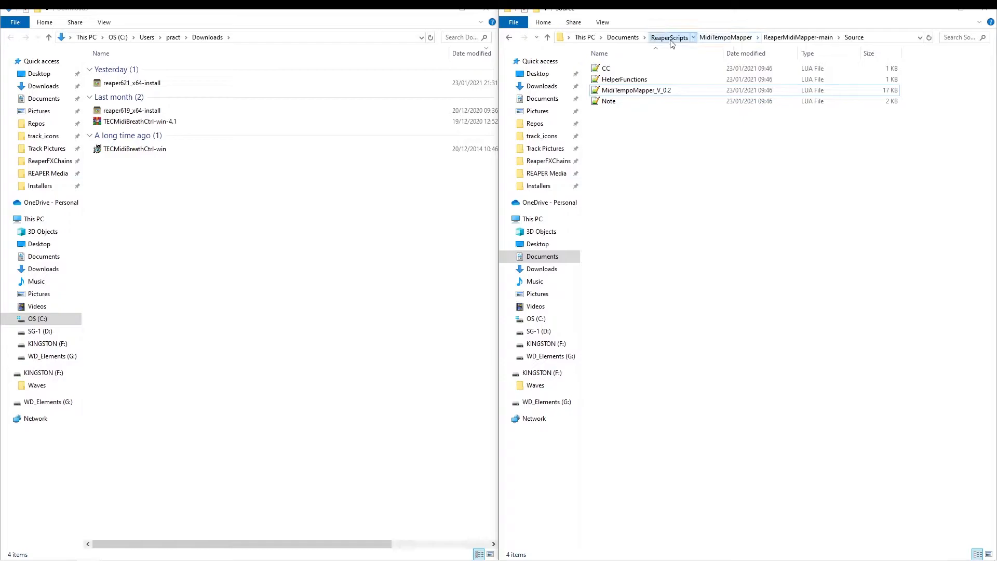
left_click(667, 38)
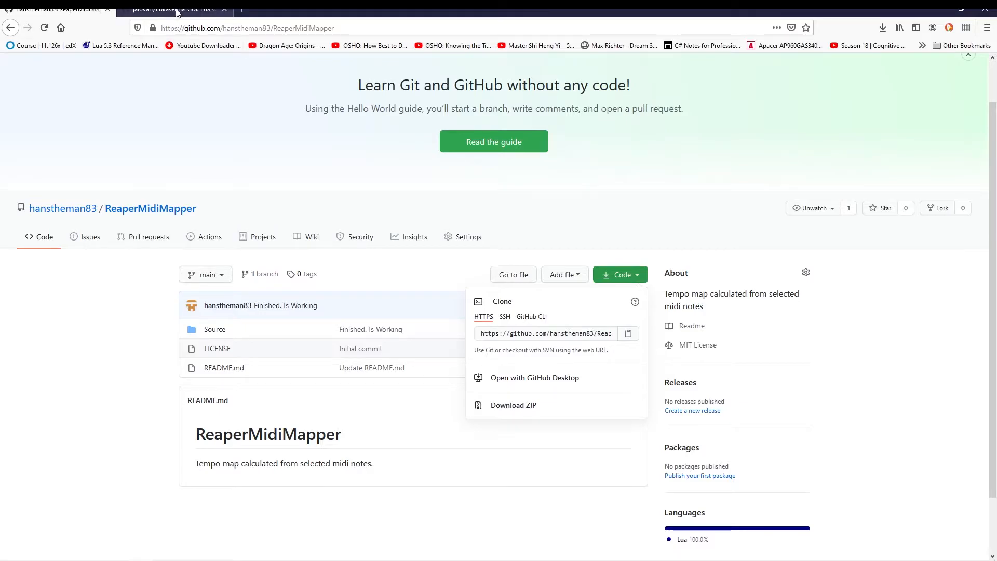
Download the Lokasenna_GUI repository as a ZIP and open its Downloads folder.
left_click(177, 9)
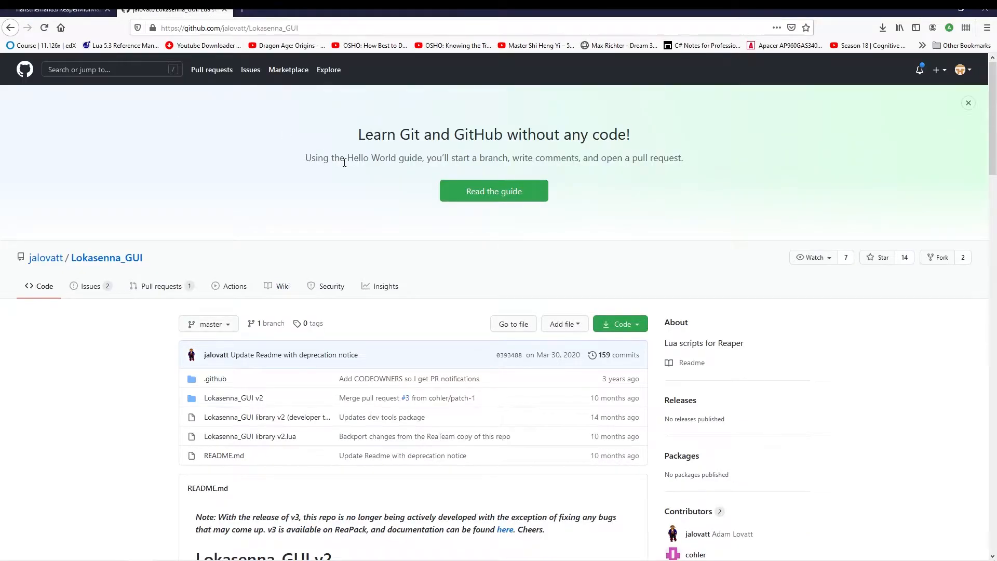
left_click(616, 324)
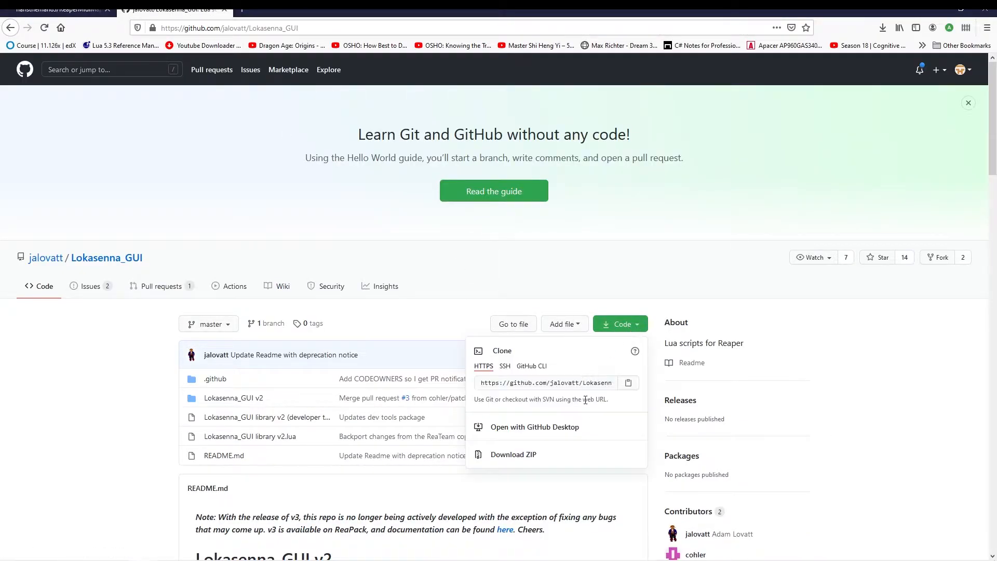
left_click(513, 454)
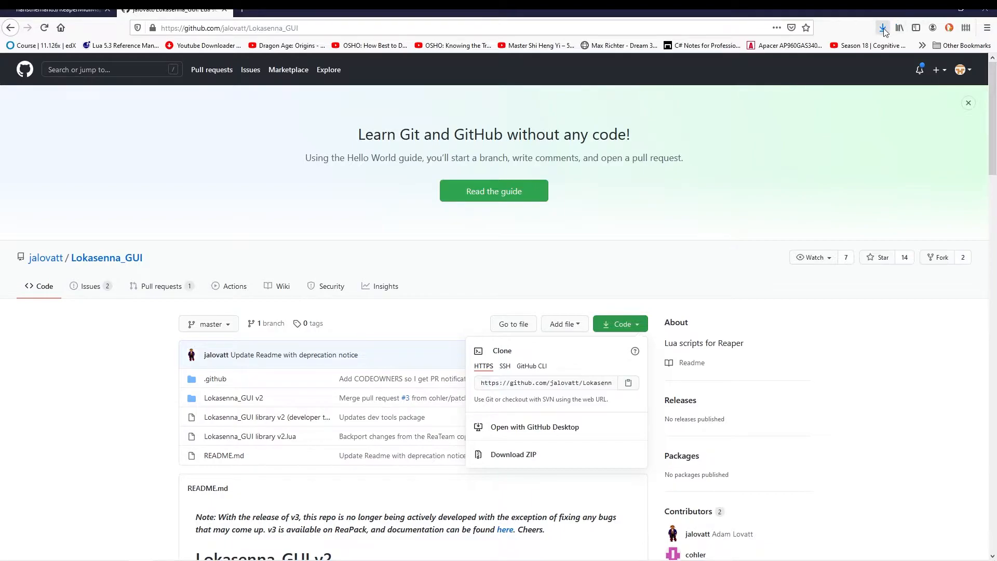
left_click(882, 27)
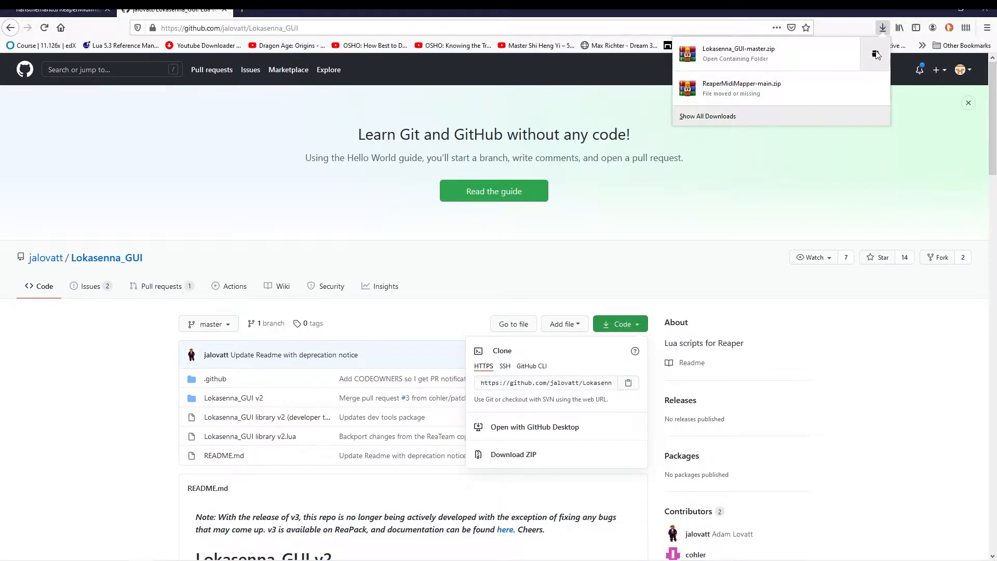
left_click(735, 58)
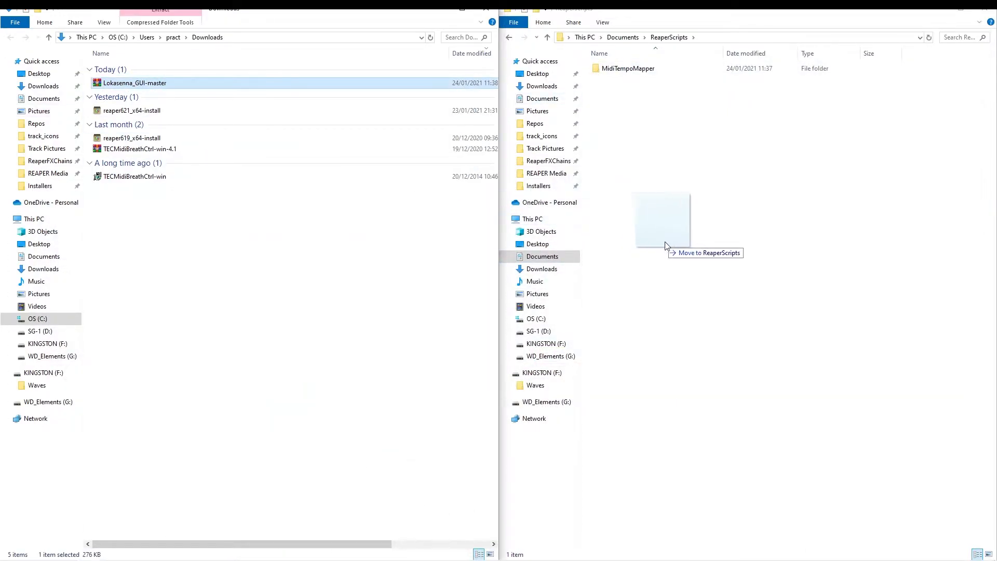
Extract Lokasenna_GUI-master into ReaperScripts and open its Lokasenna_GUI v2 folder.
right_click(658, 79)
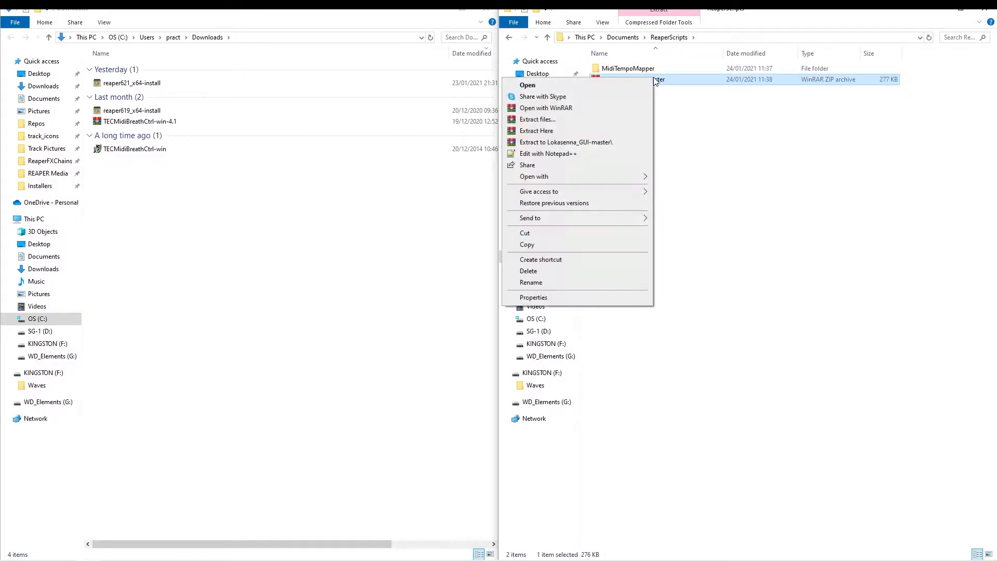
left_click(536, 131)
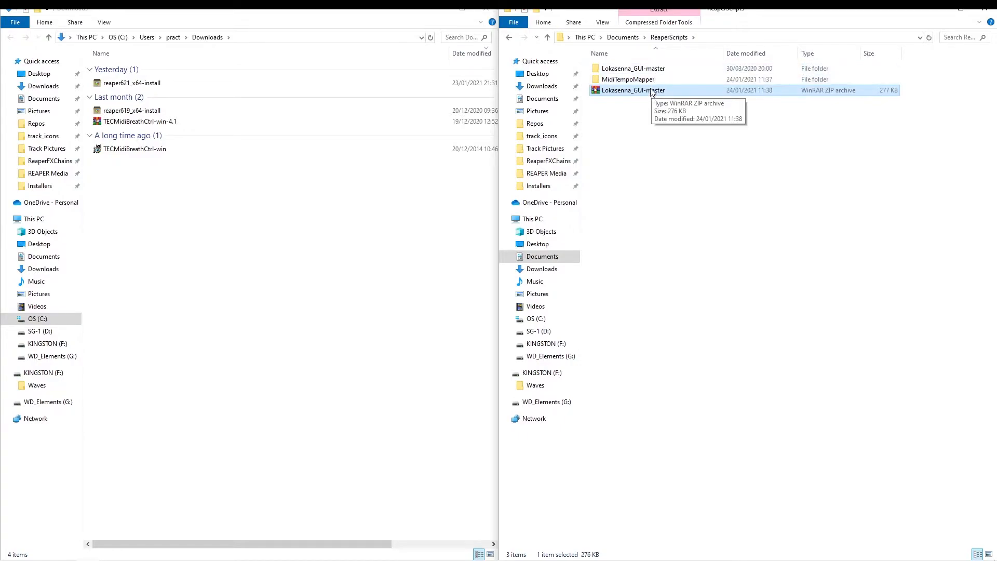
left_click(632, 69)
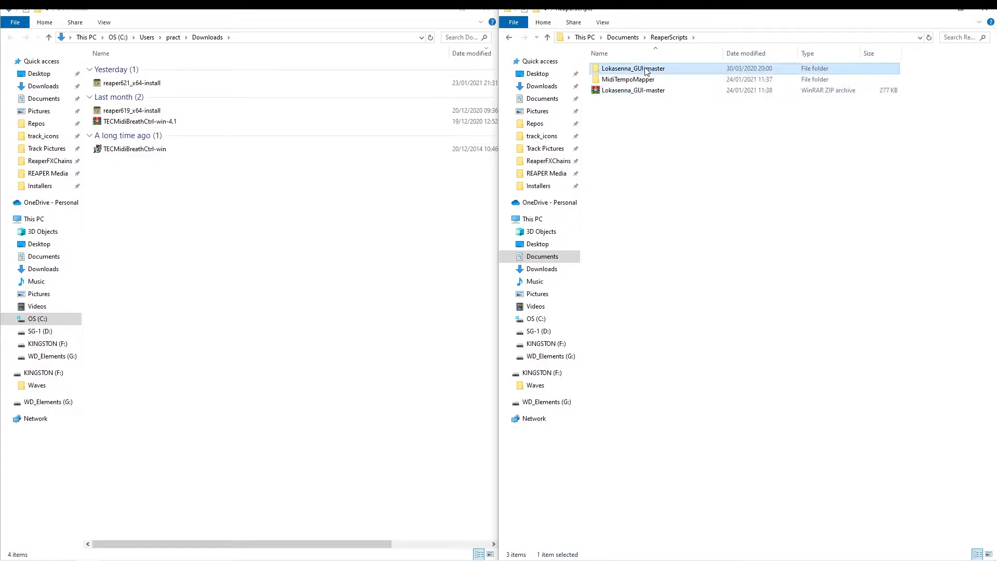
double_click(632, 69)
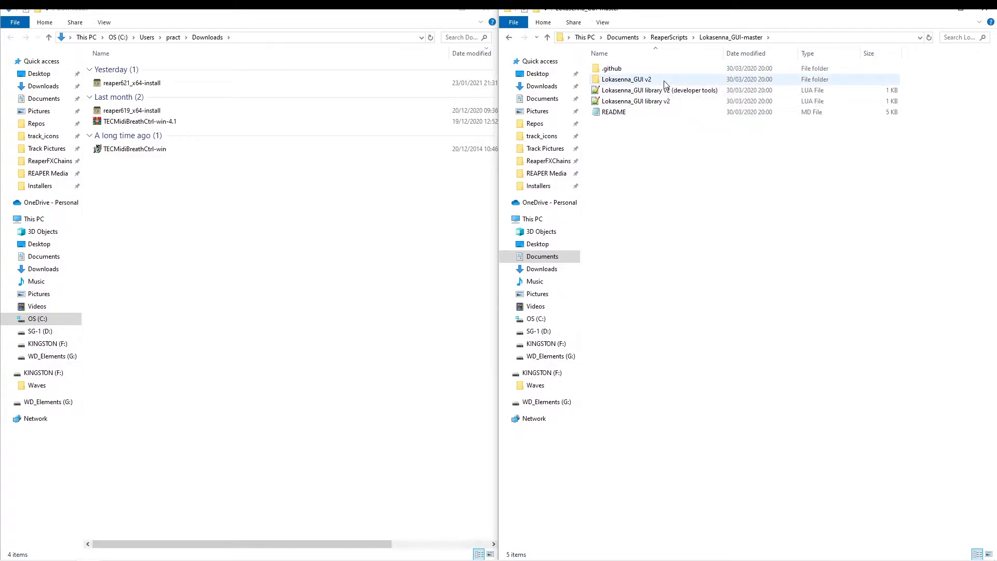
double_click(626, 79)
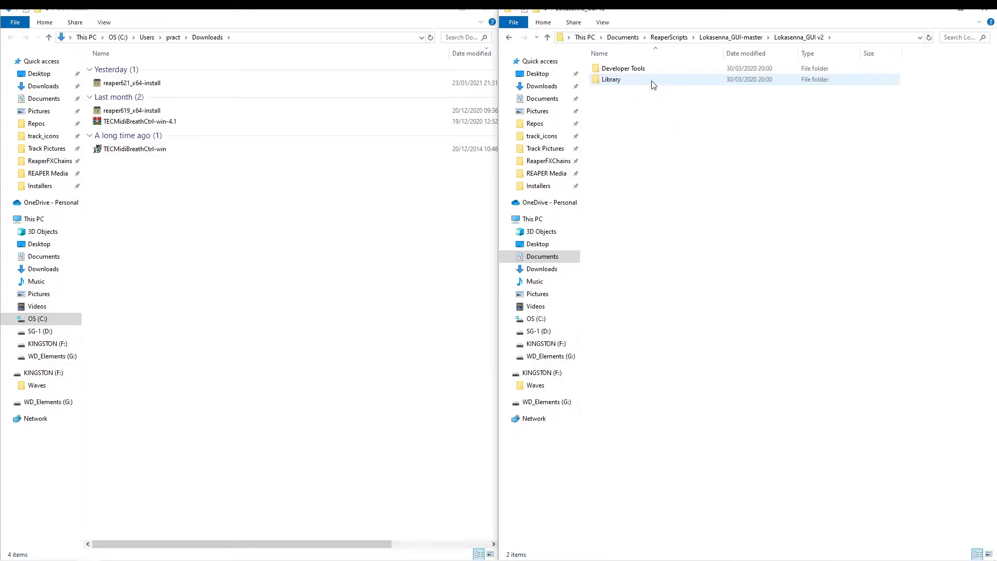
Inspect the Library folder's Core file and Classes, then return to Lokasenna_GUI v2.
double_click(611, 79)
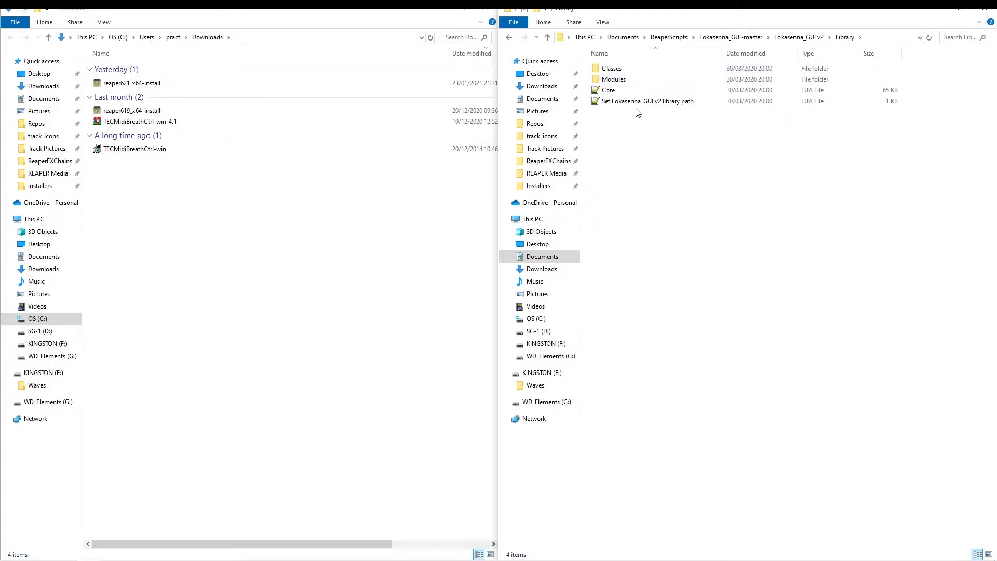
left_click(611, 68)
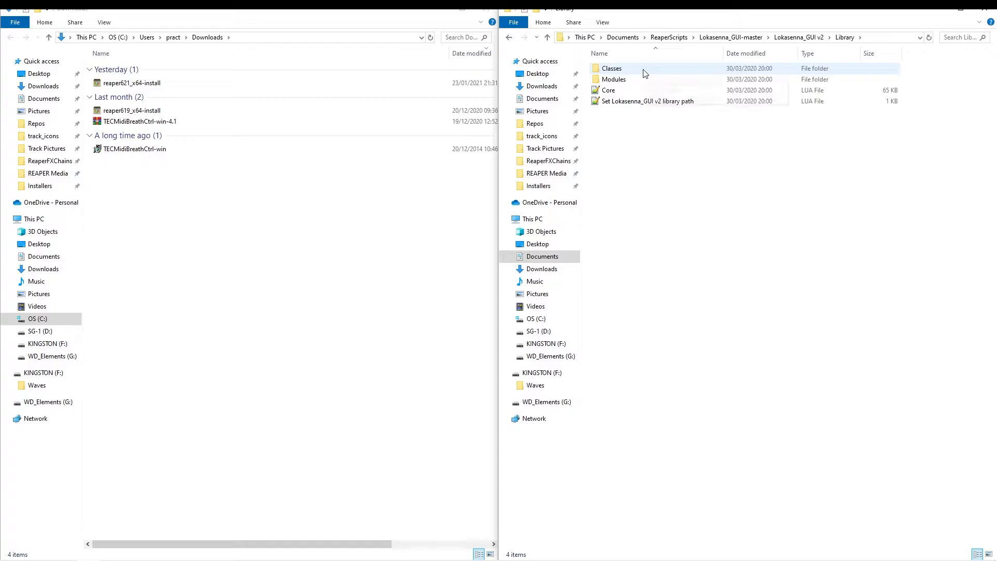
left_click(608, 89)
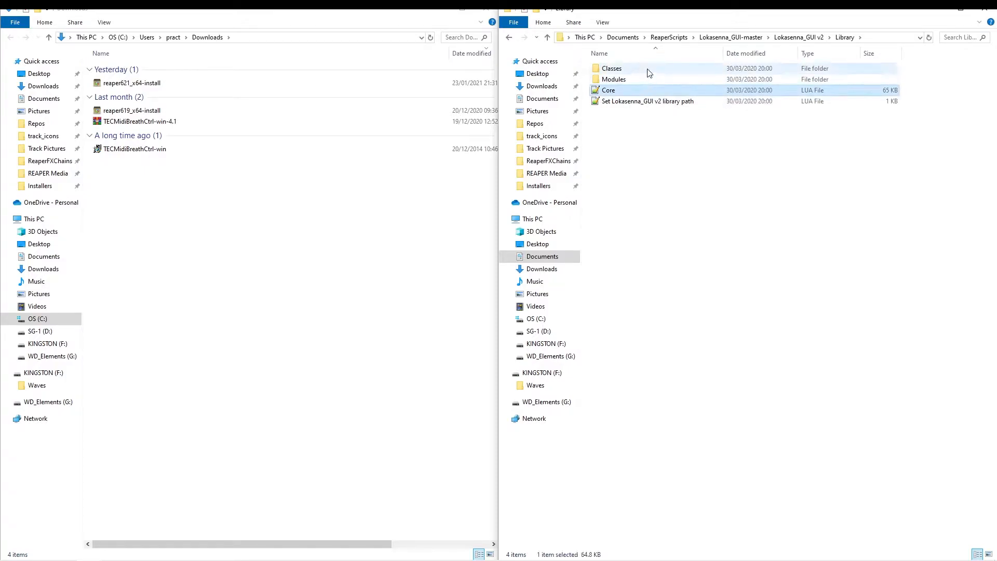
double_click(611, 68)
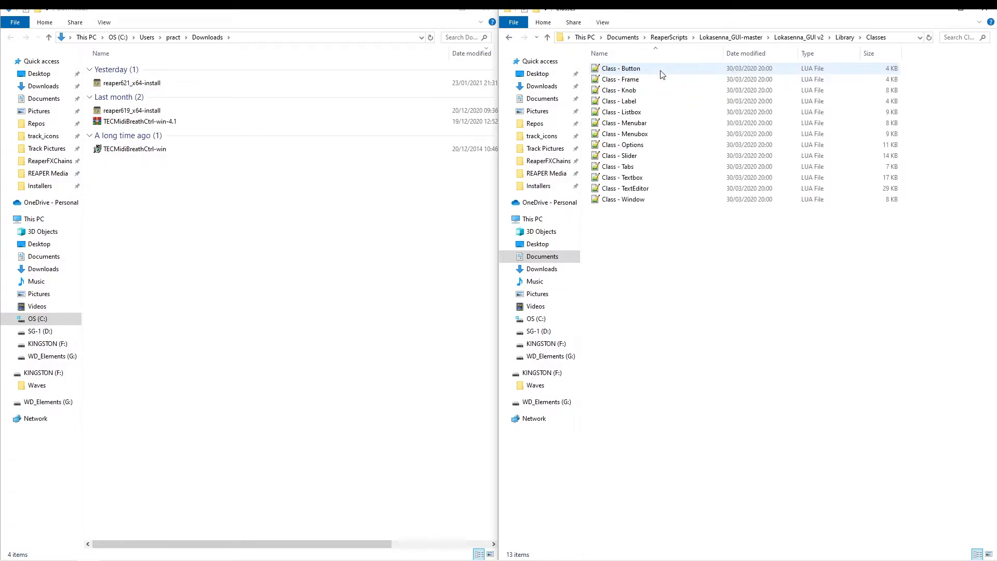
left_click(799, 38)
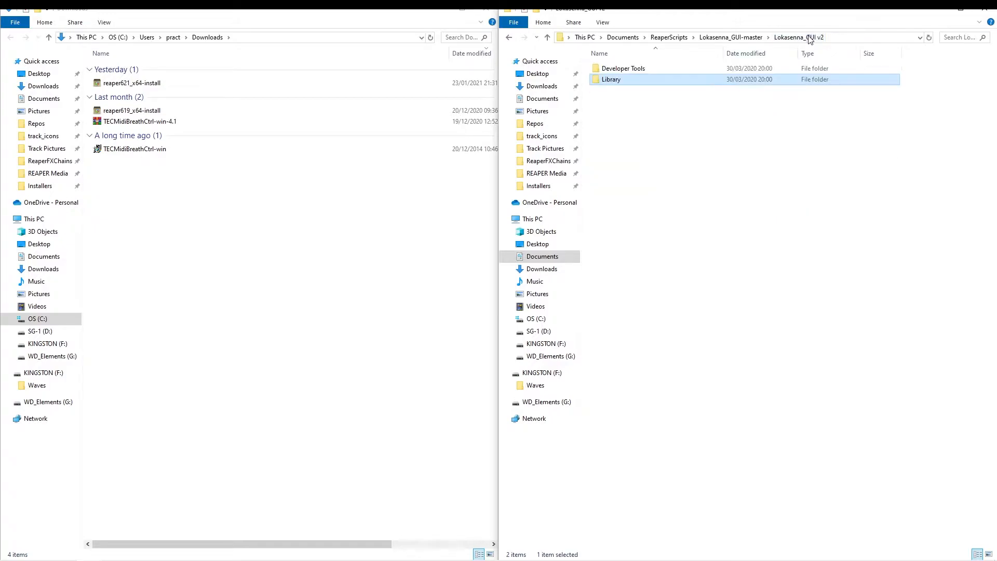
left_click(677, 279)
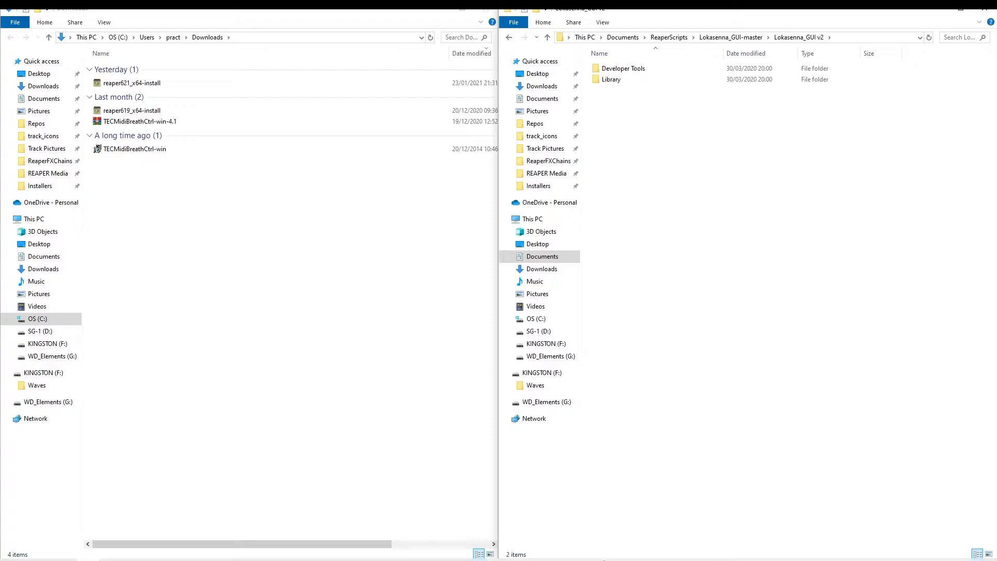
mouse_move(596, 550)
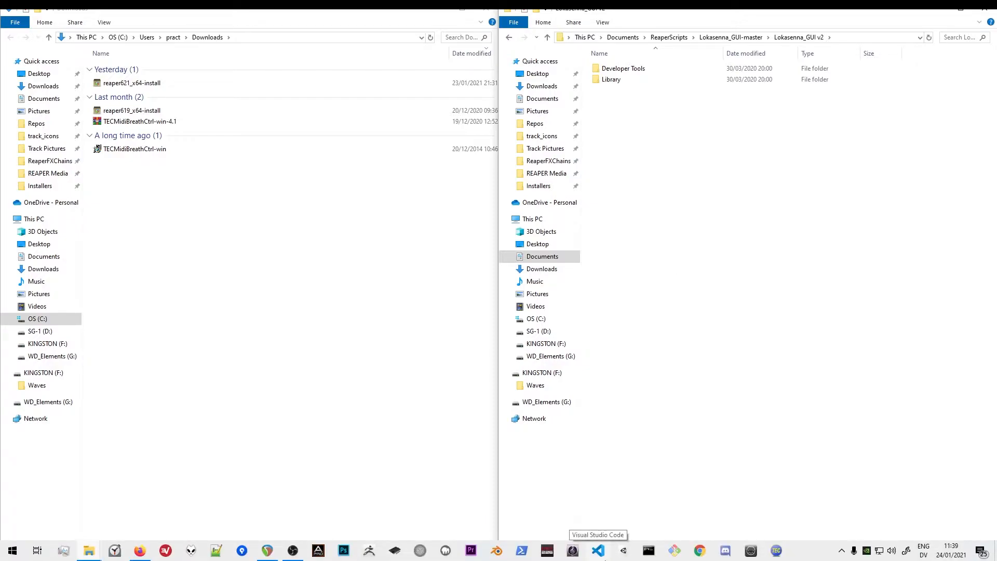
mouse_move(190, 551)
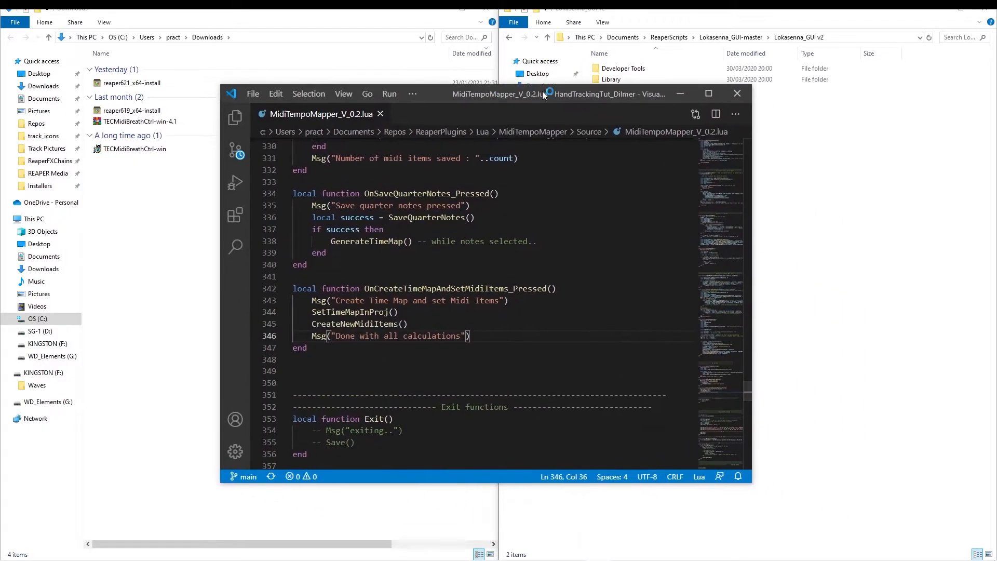
Maximize VS Code and close the old MidiTempoMapper_V_0.2.lua tab.
left_click(708, 93)
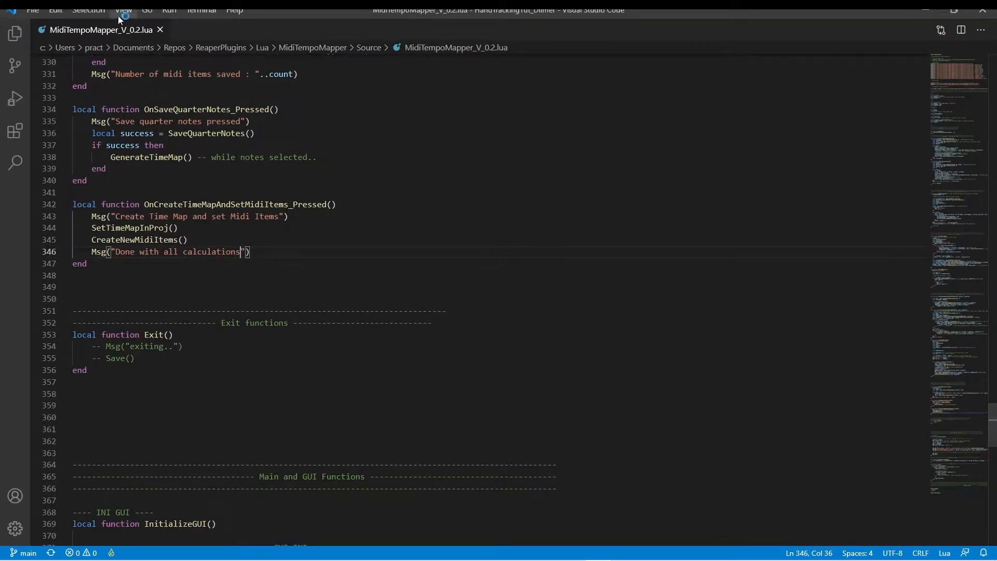
left_click(31, 10)
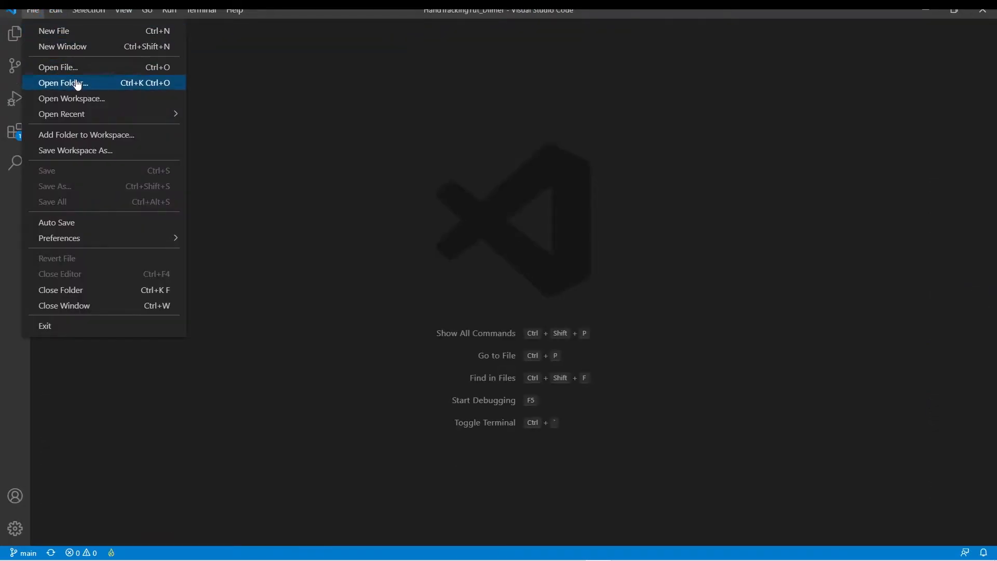
Open MidiTempoMapper_V_0.2 from ReaperScripts\MidiTempoMapper\ReaperMidiMapper-main\Source.
left_click(57, 66)
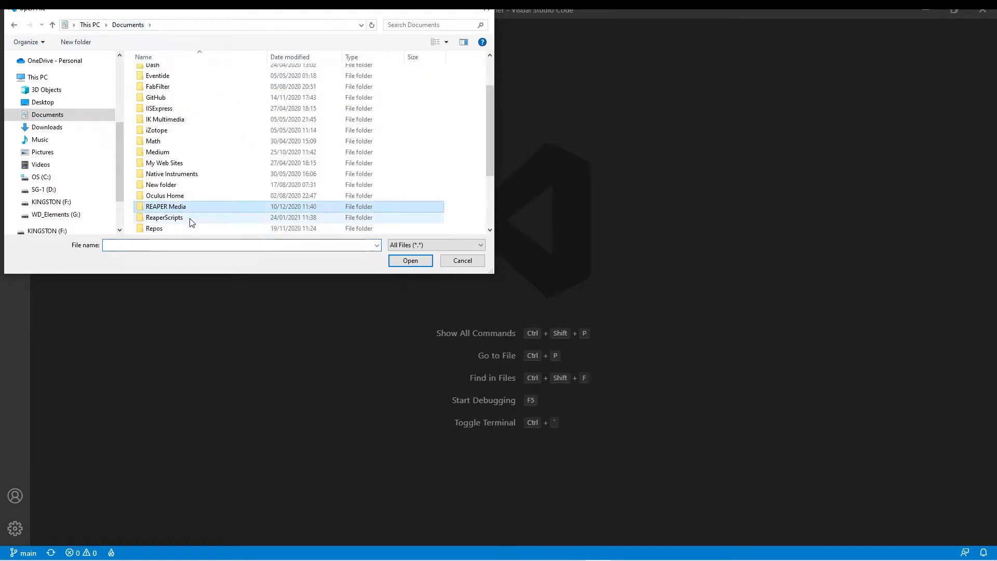
double_click(164, 217)
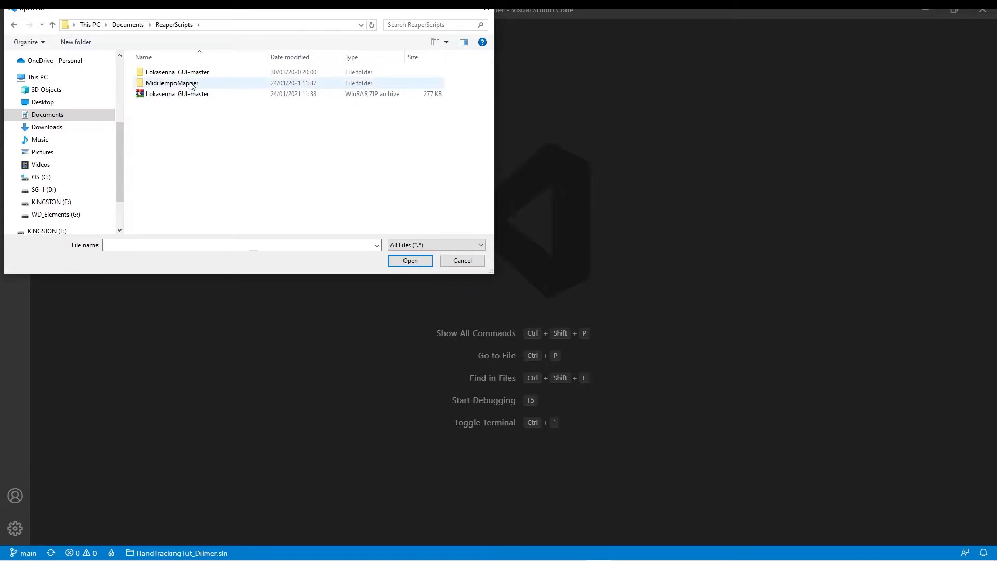
double_click(171, 83)
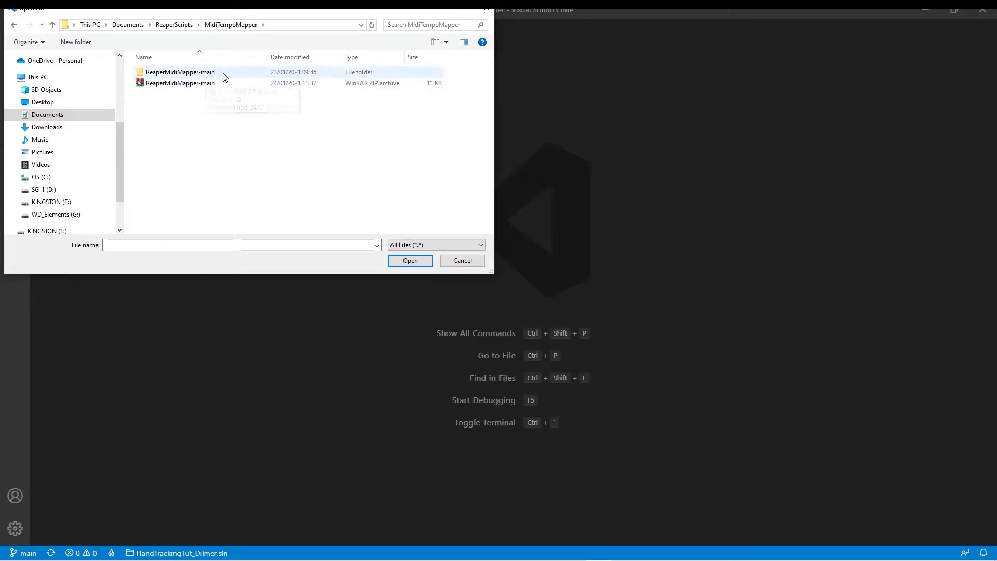
double_click(179, 72)
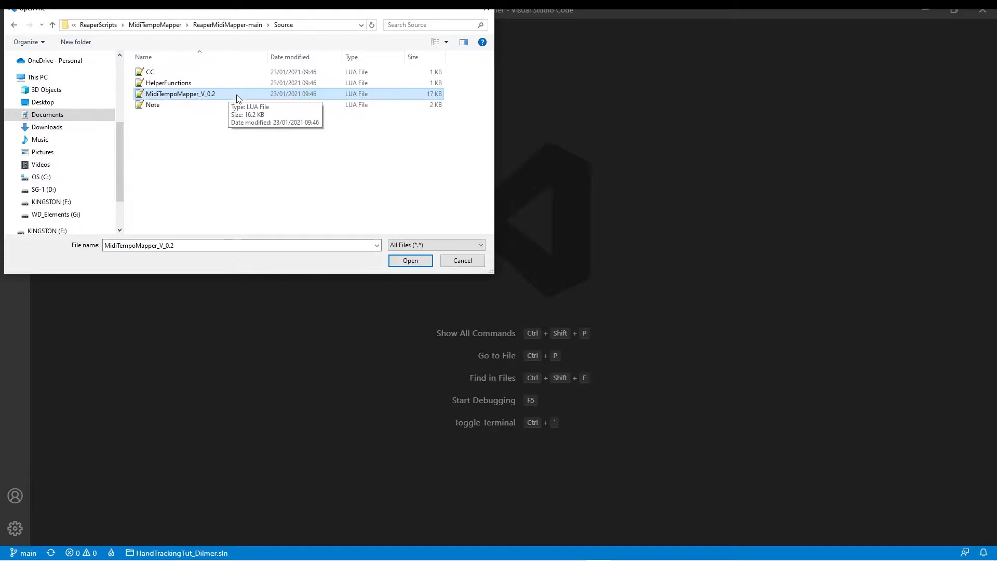
left_click(410, 259)
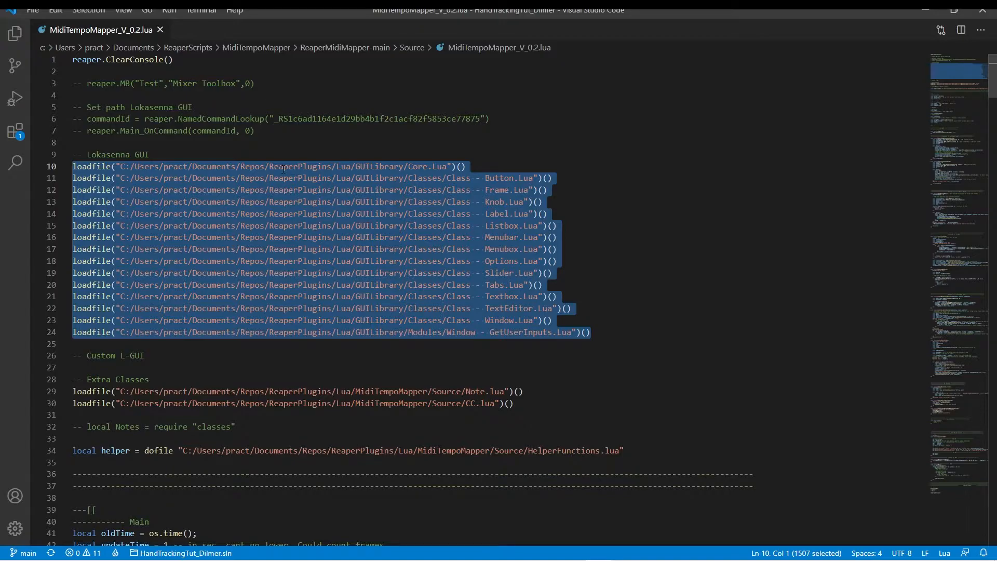
Review the Lokasenna loadfile lines 10–24 and clear the selection.
left_click(452, 166)
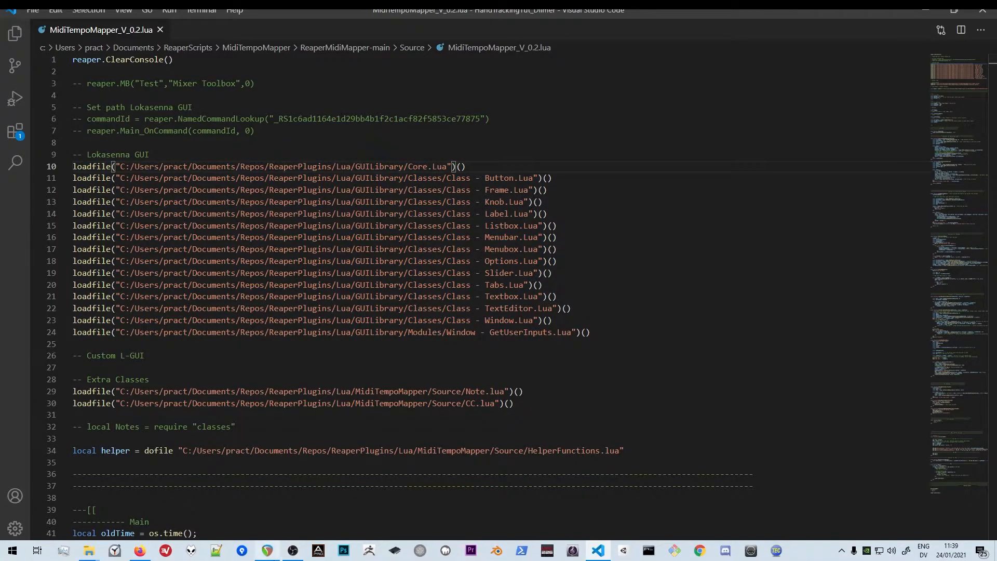
mouse_move(88, 550)
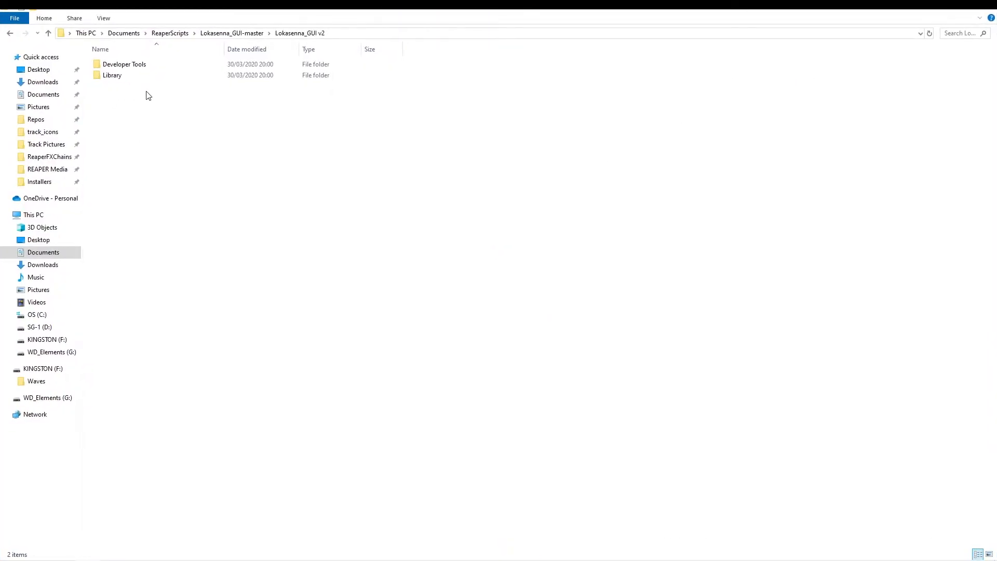
Open the Lokasenna_GUI v2 Library folder and copy its full path from the address bar.
left_click(111, 75)
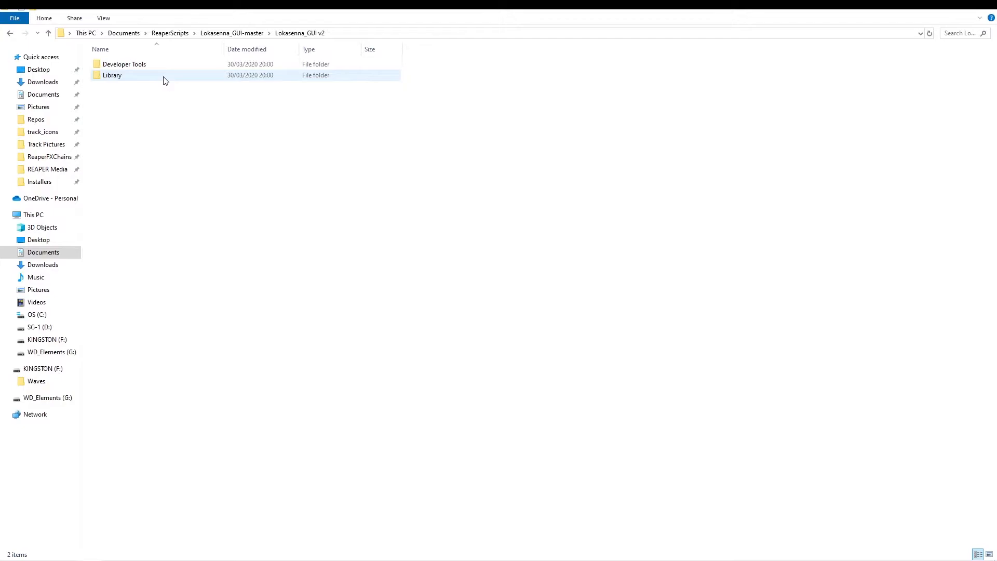
double_click(111, 74)
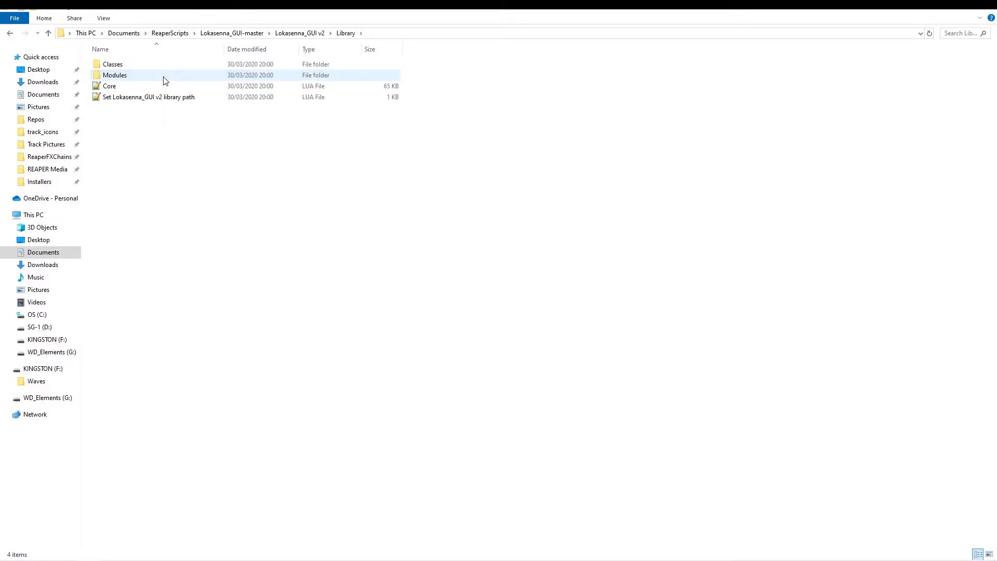
left_click(109, 86)
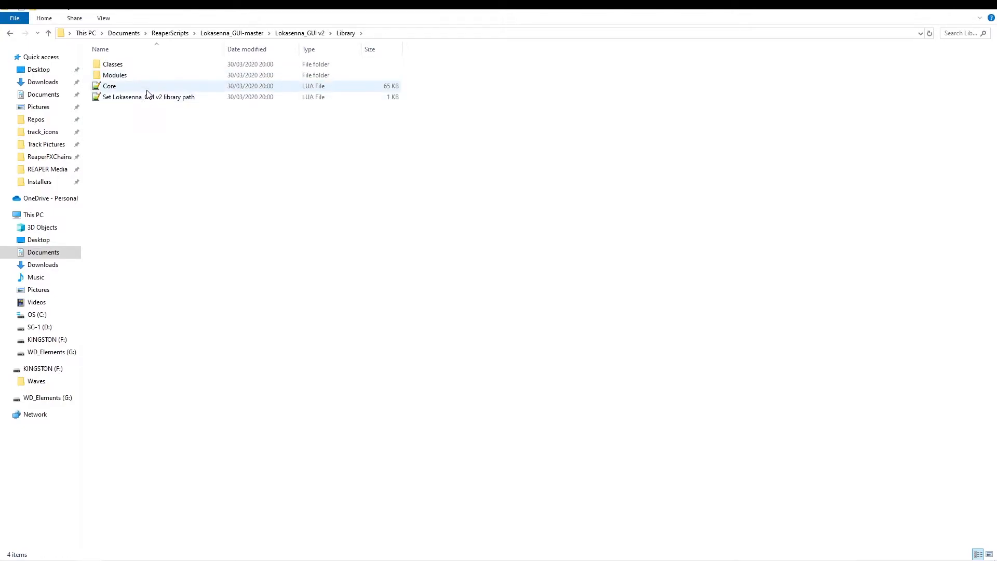
mouse_move(149, 87)
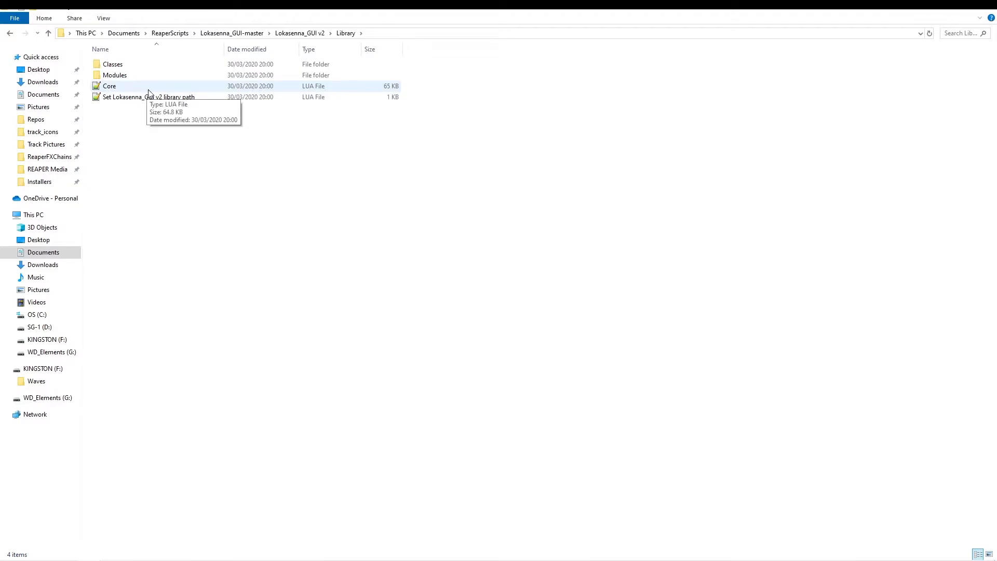
mouse_move(389, 37)
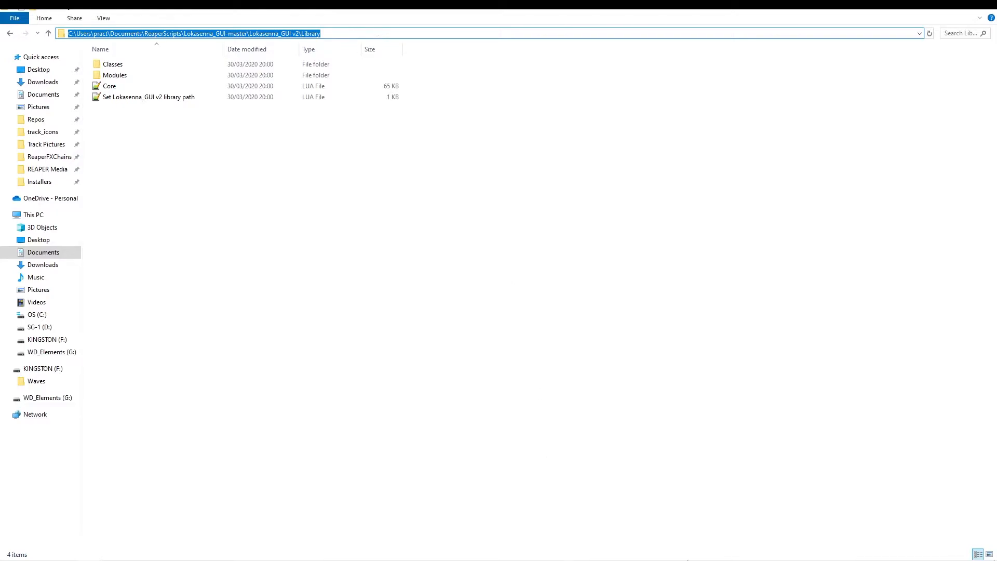
mouse_move(276, 558)
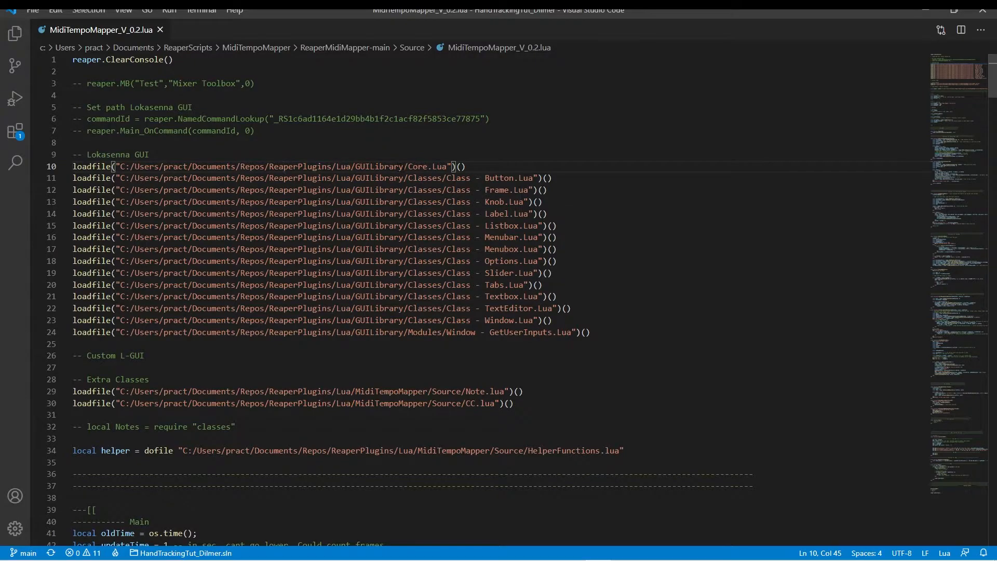
Replace line 10's path with the Library path and multi-select the old GUILibrary prefix on lines 11–24.
left_click_drag(453, 166, 127, 178)
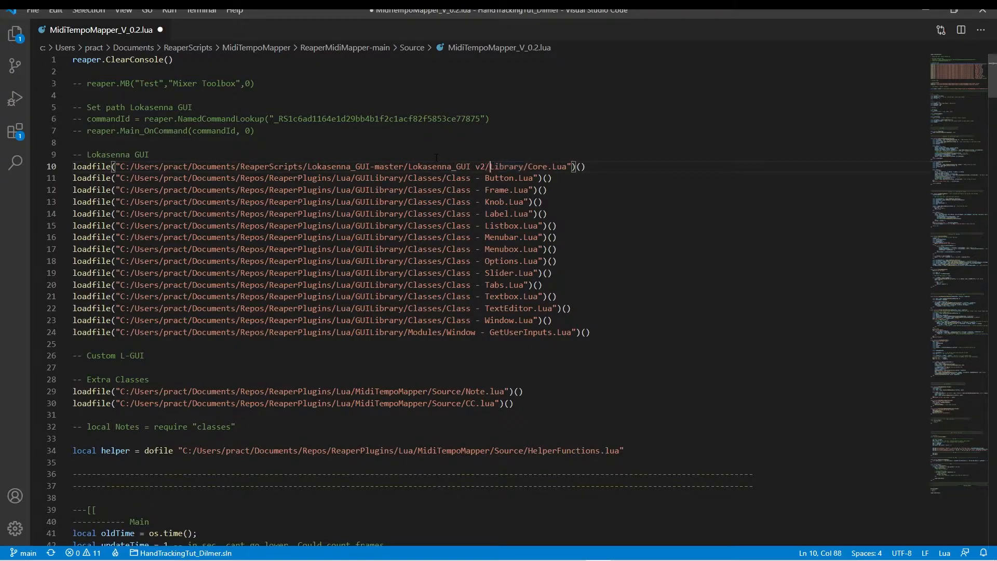
left_click(117, 177)
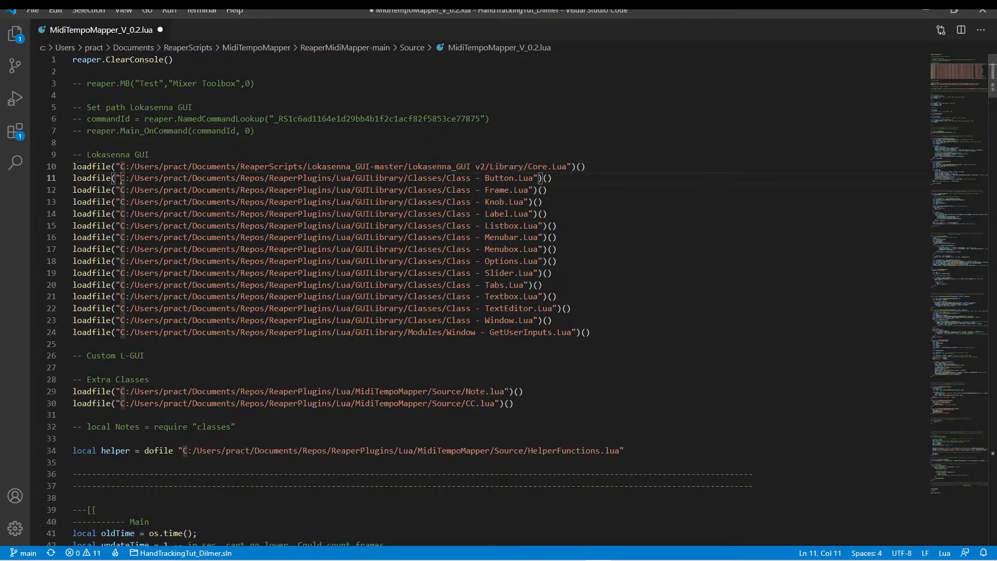
left_click_drag(118, 178, 372, 177)
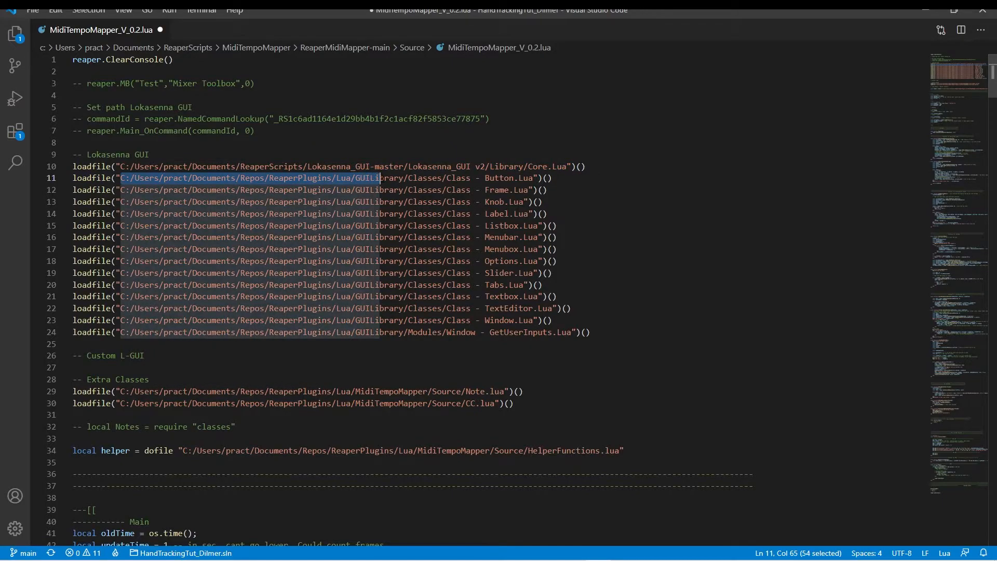
key("shift+Right")
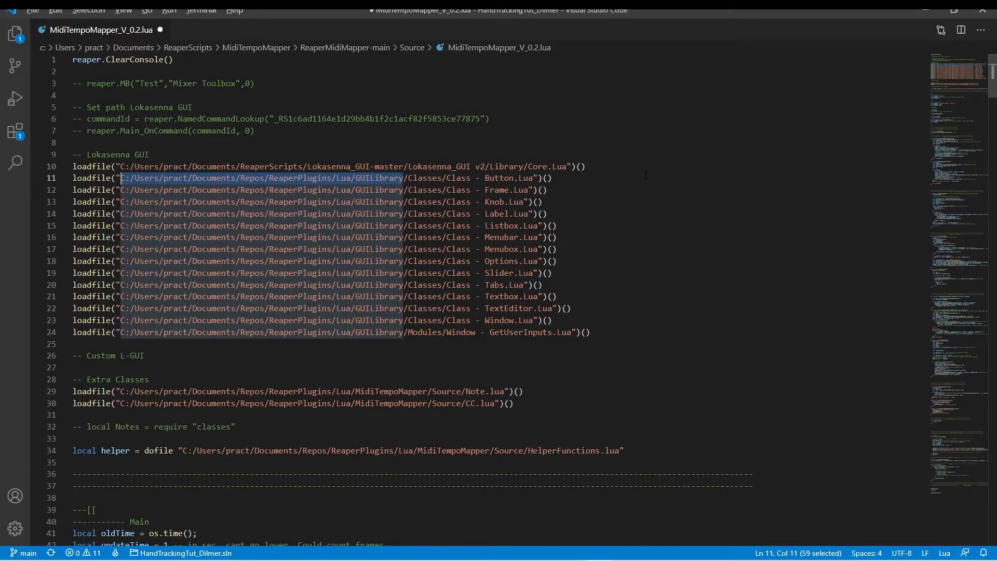
left_click(539, 177)
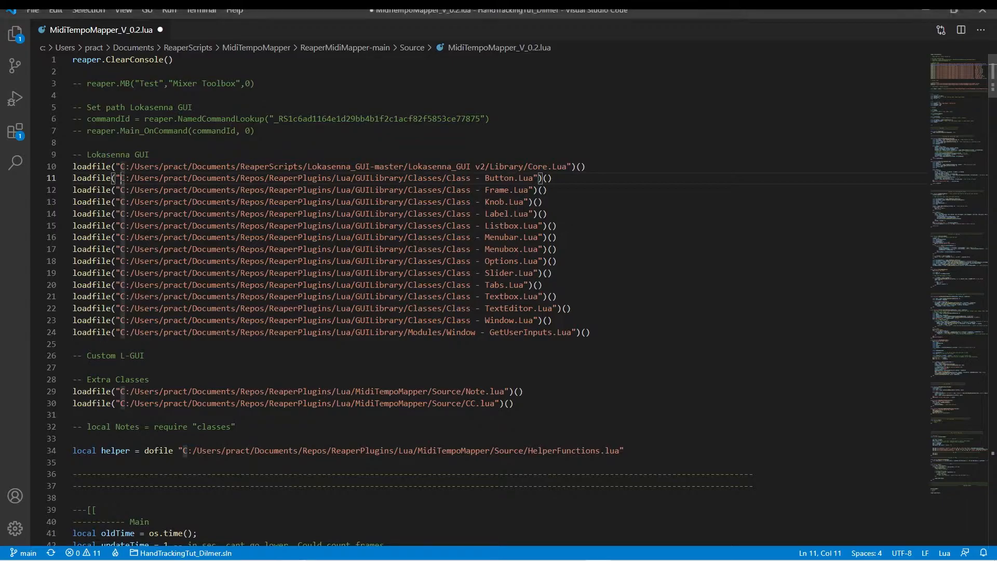
left_click_drag(120, 177, 391, 178)
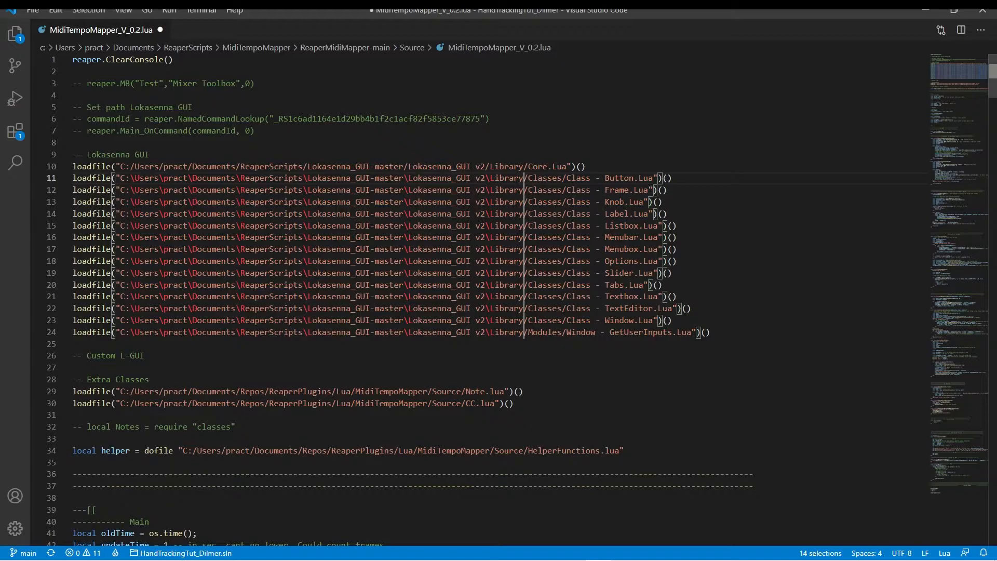
Retype the Lokasenna path with forward slashes and v2\Library across lines 10–24.
left_click(134, 178)
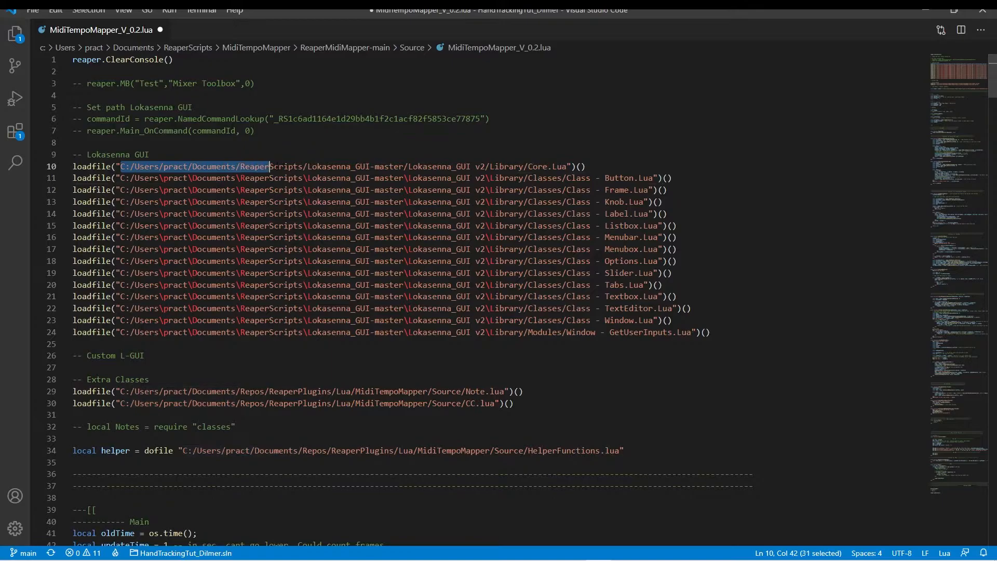
left_click_drag(270, 166, 506, 166)
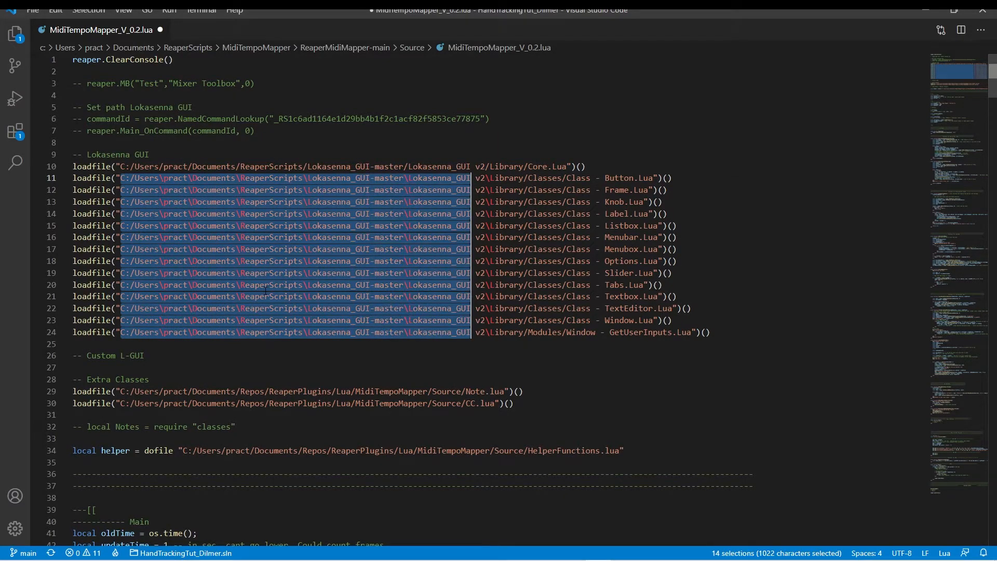
type("v2\\Library")
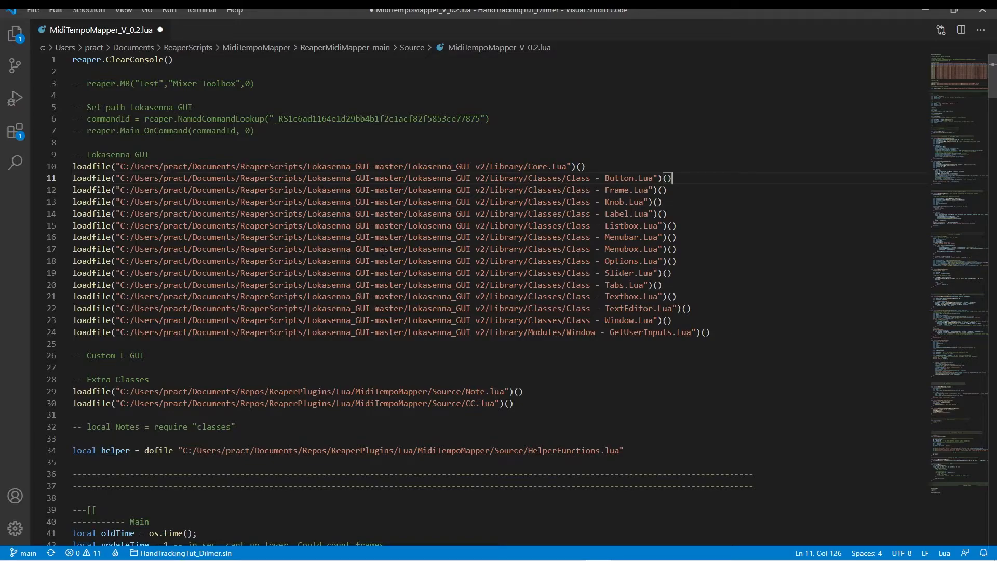
Scroll to the Extra Classes section and bring up the ReaperMidiMapper-main folder in File Explorer.
scroll("down", 3)
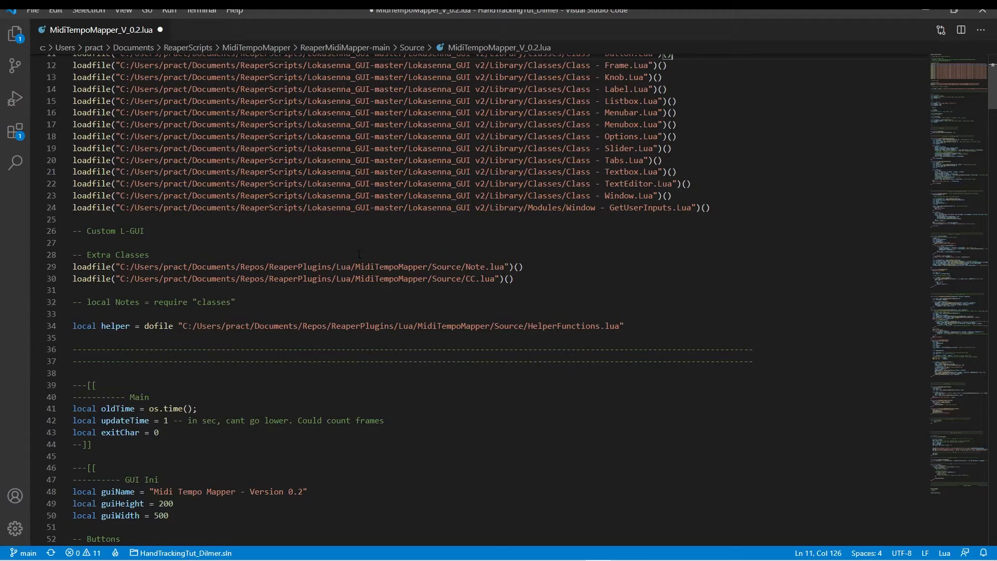
left_click_drag(145, 266, 504, 267)
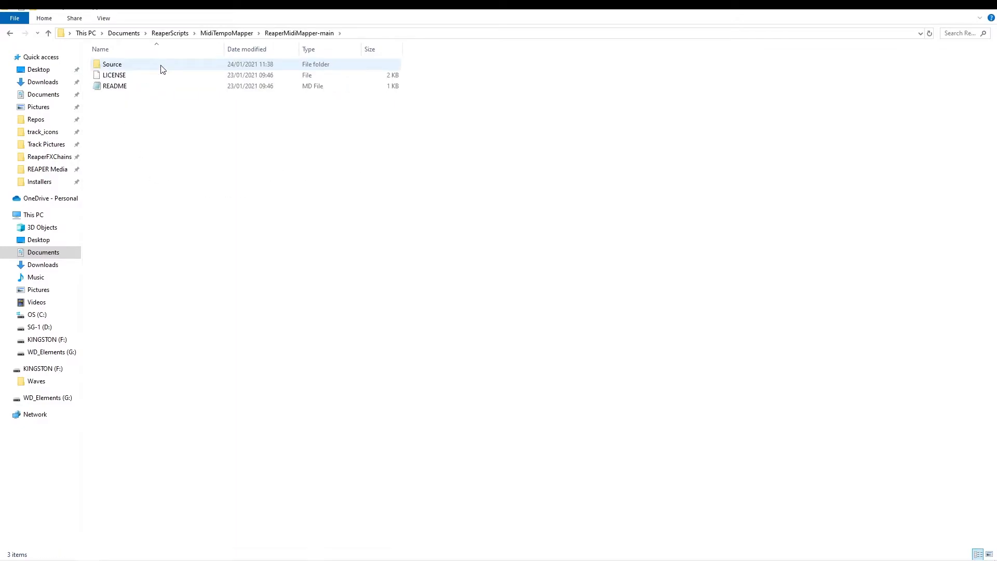
Check the folder path in the Explorer address bar and return to the script in VS Code.
double_click(112, 63)
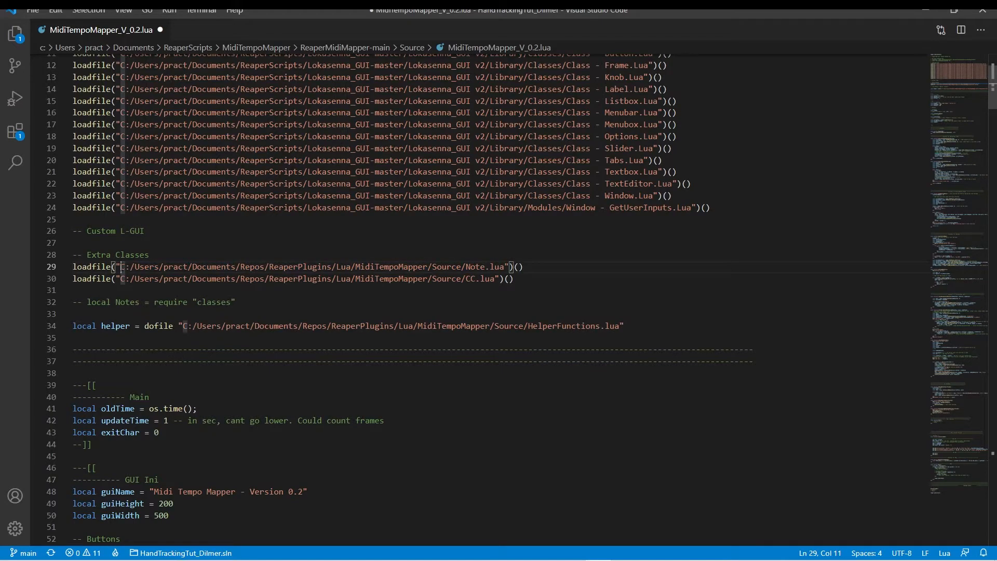
Repoint Note.lua, CC.lua and HelperFunctions.lua to ReaperScripts/MidiTempoMapper/ReaperMidiMapper-main/Source and save.
left_click_drag(119, 267, 457, 267)
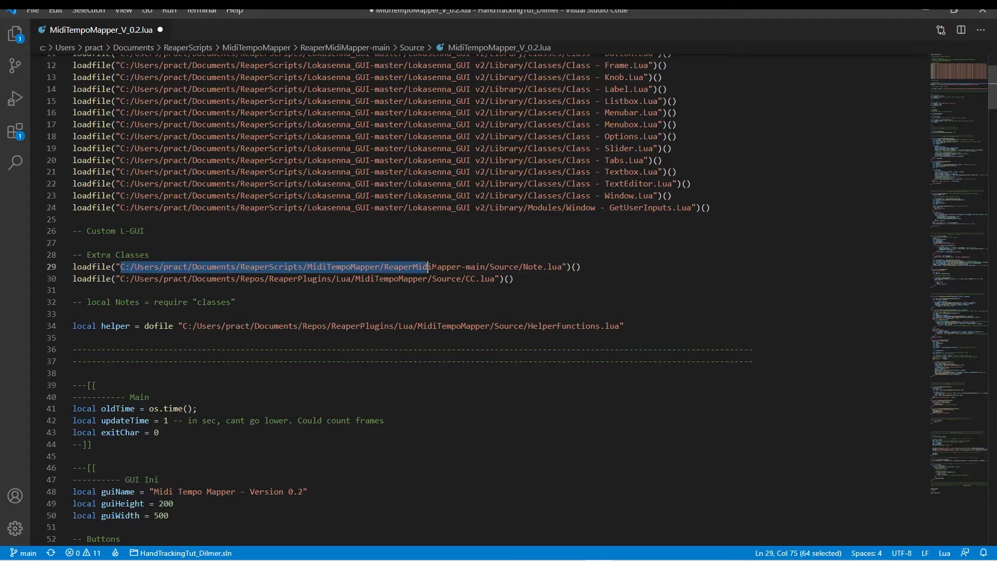
left_click_drag(429, 267, 519, 266)
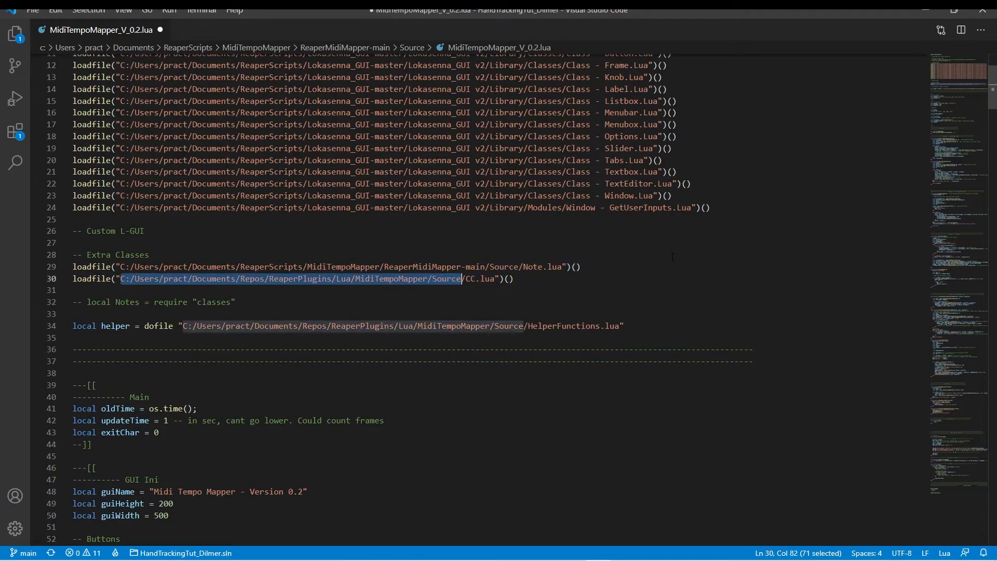
type("C:/Users/pract/Documents/ReaperScripts/MidiTempoMapper/ReaperMidiMapper-main/Source")
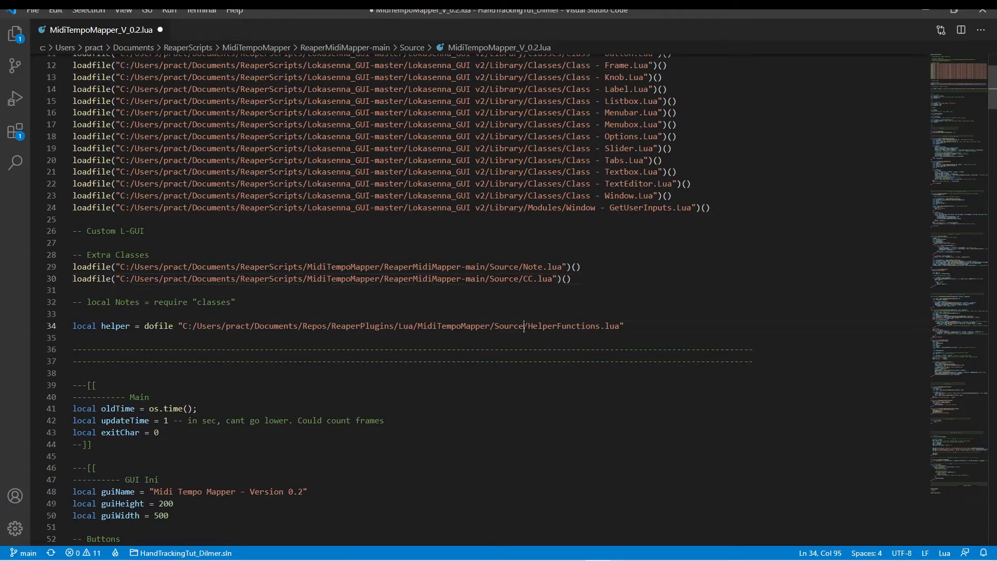
left_click_drag(189, 325, 523, 325)
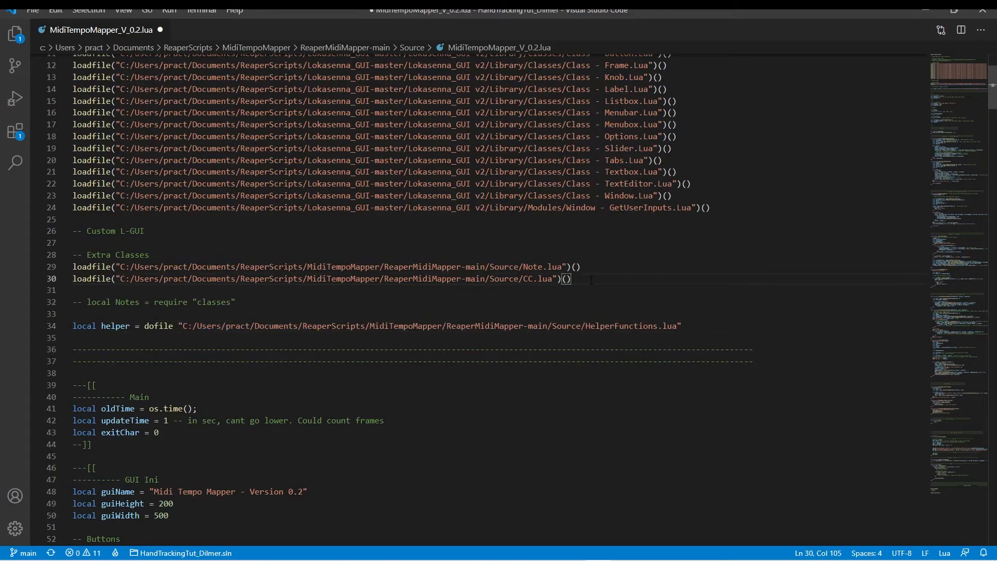
key("ctrl+s")
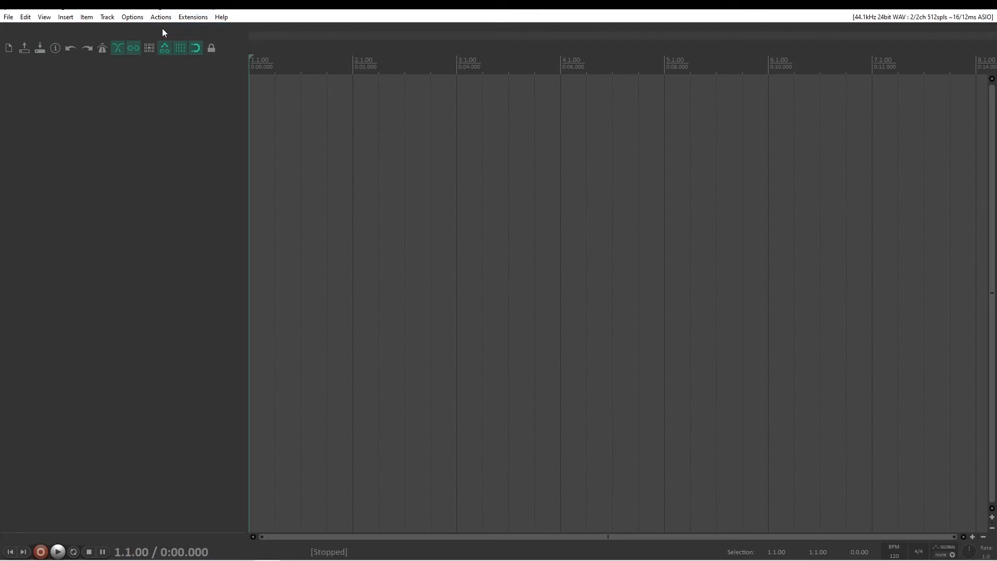
Show the action list on the Main section and start loading a new ReaScript.
left_click(160, 16)
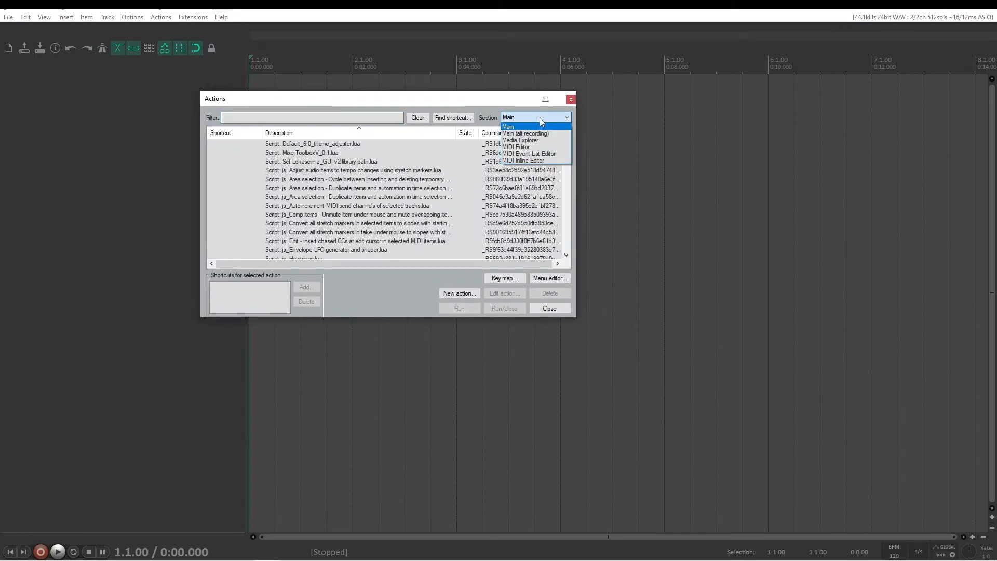
mouse_move(539, 146)
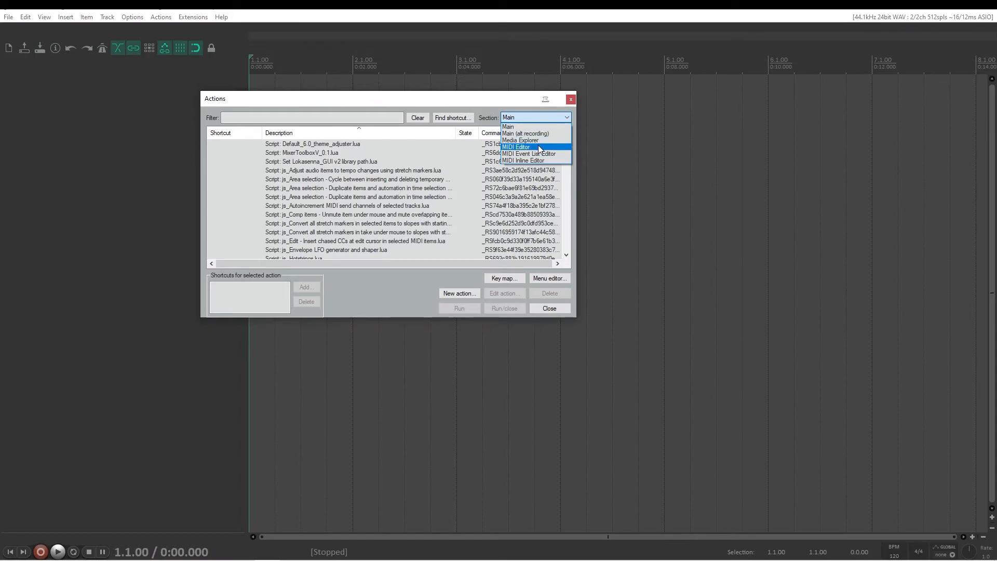
mouse_move(537, 126)
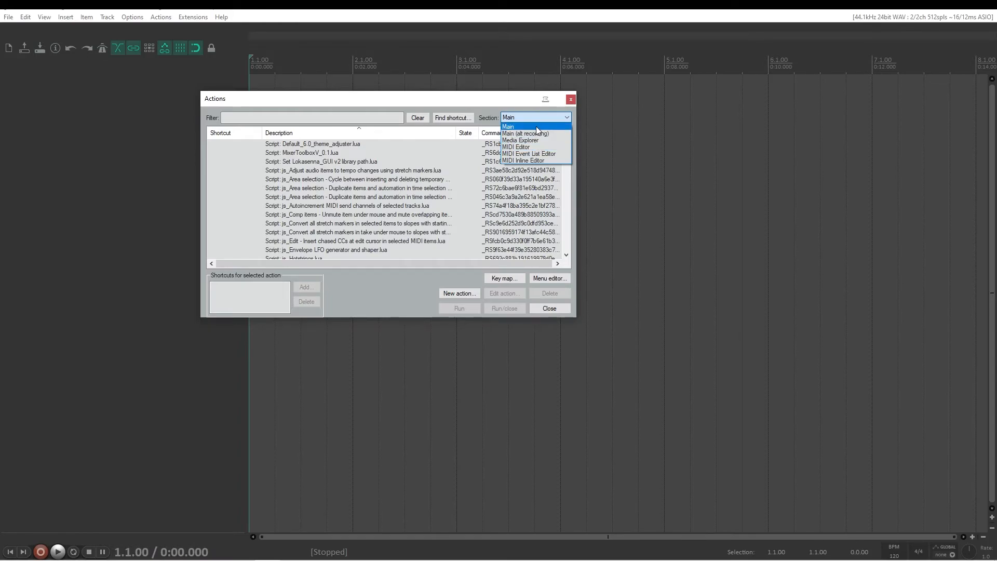
left_click(508, 126)
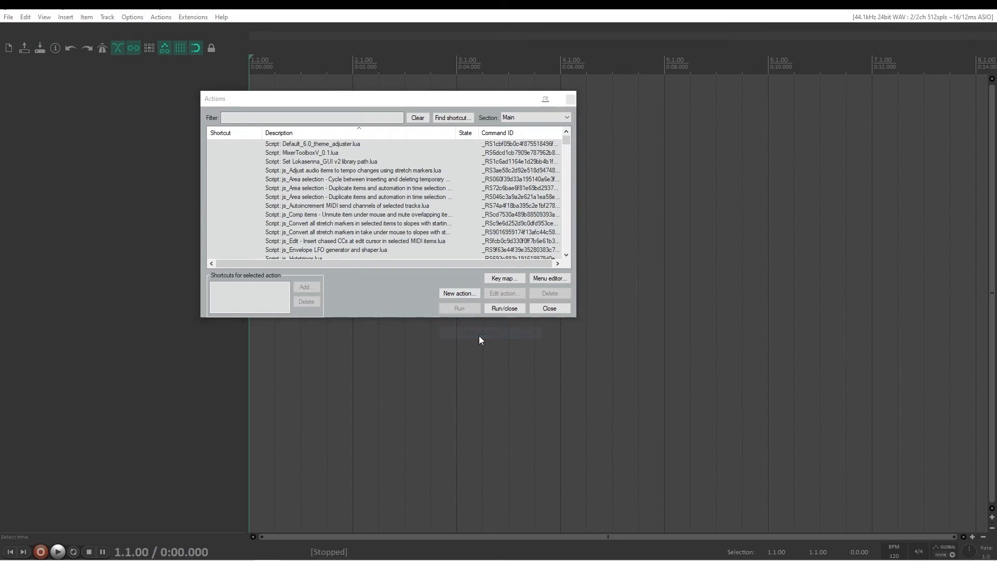
left_click(458, 293)
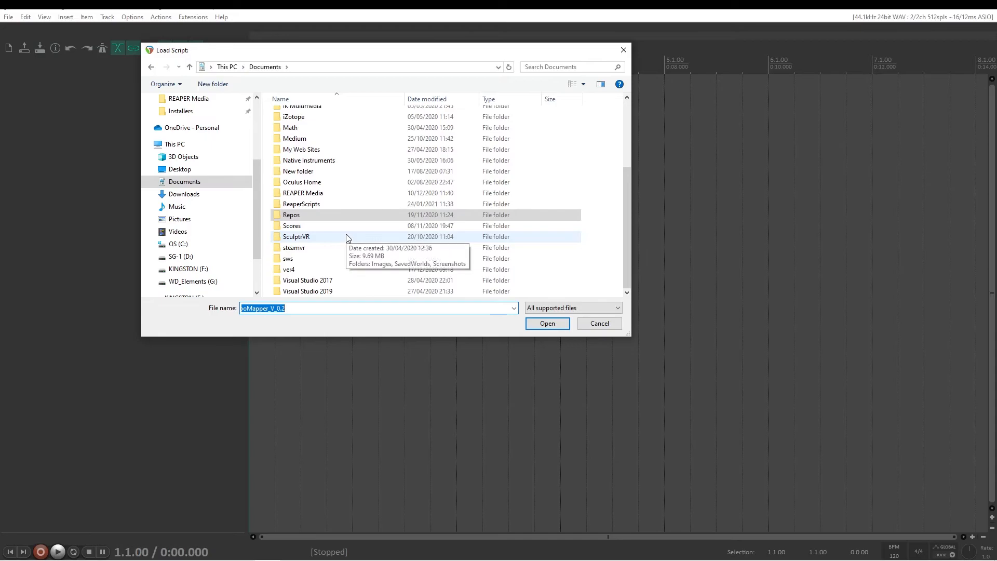
Browse to ReaperMidiMapper-main/Source and load MidiTempoMapper_V_0.2.lua into the action list.
double_click(301, 203)
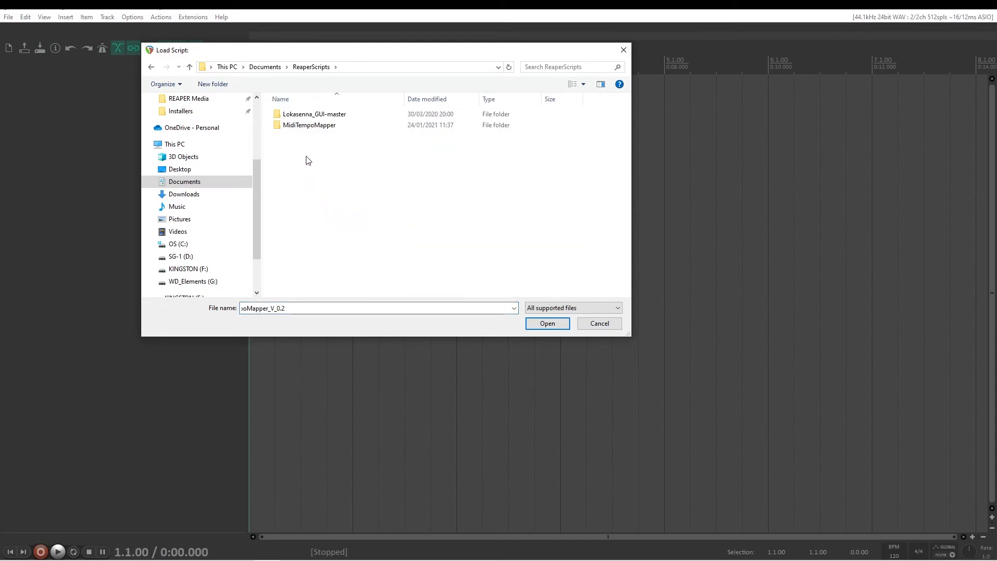
double_click(309, 125)
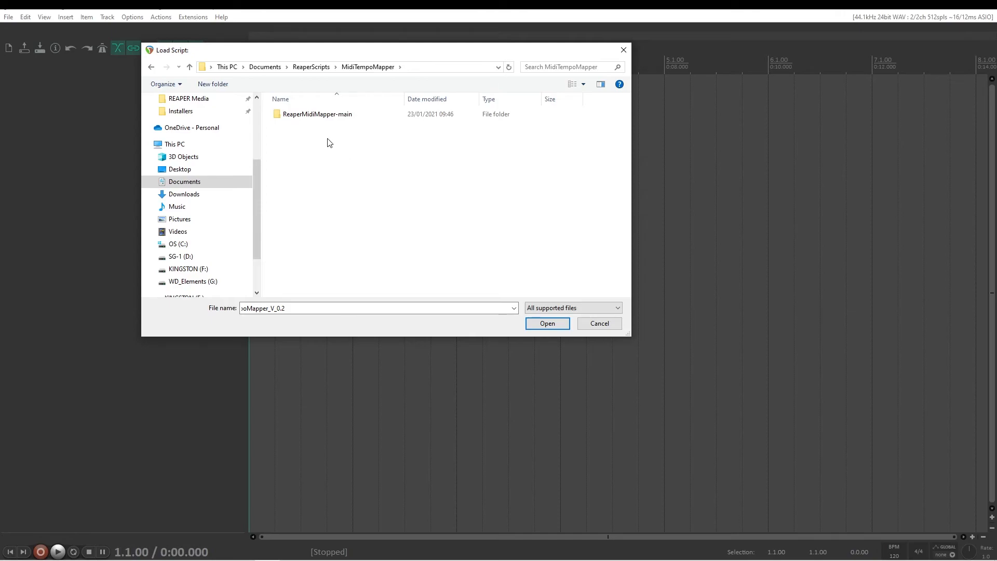
left_click(315, 114)
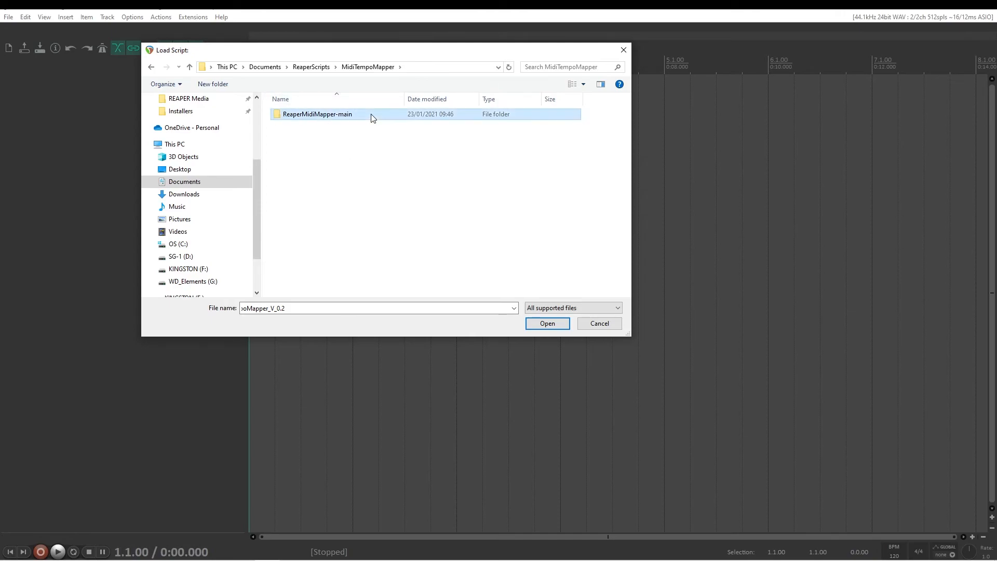
double_click(317, 115)
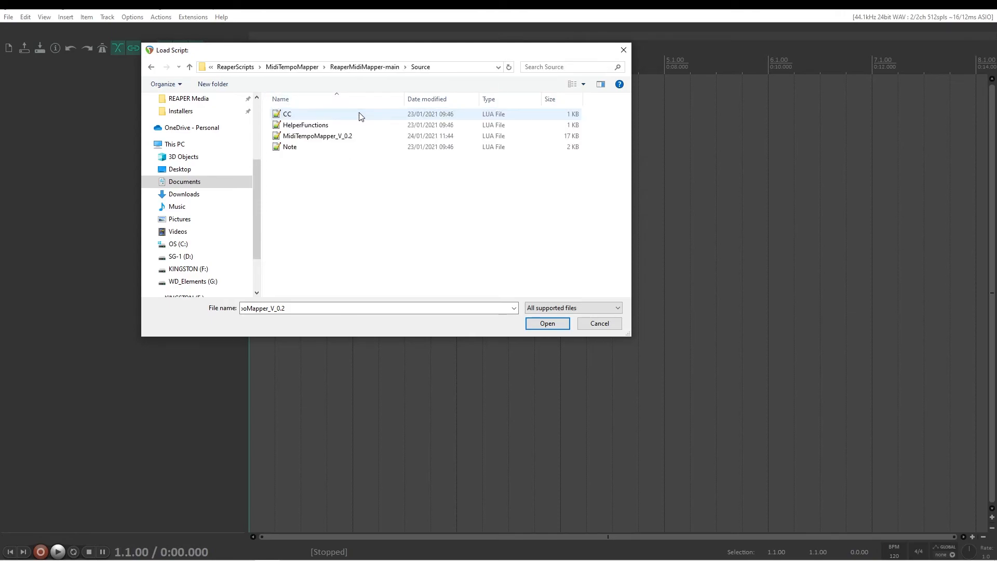
left_click(317, 135)
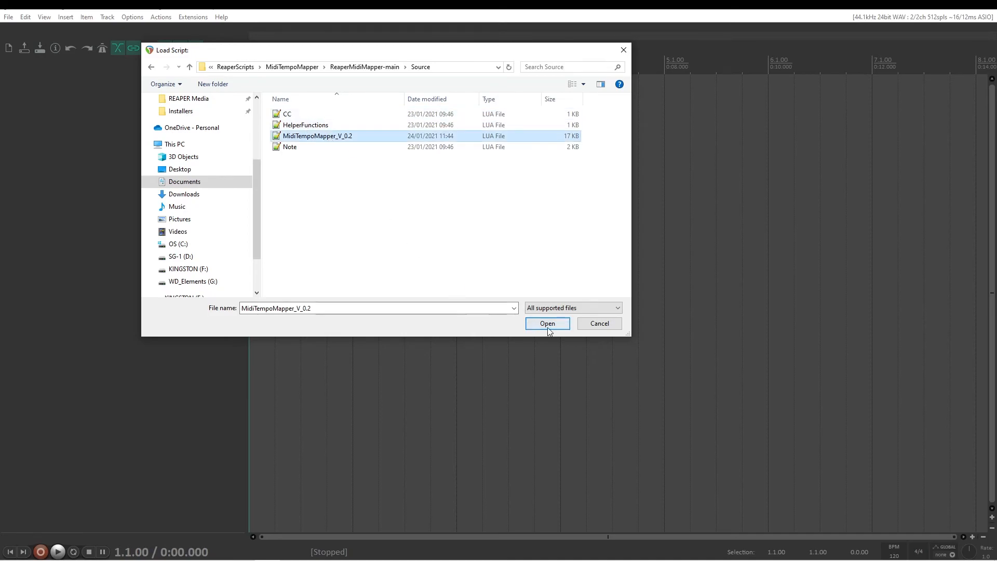
left_click(548, 323)
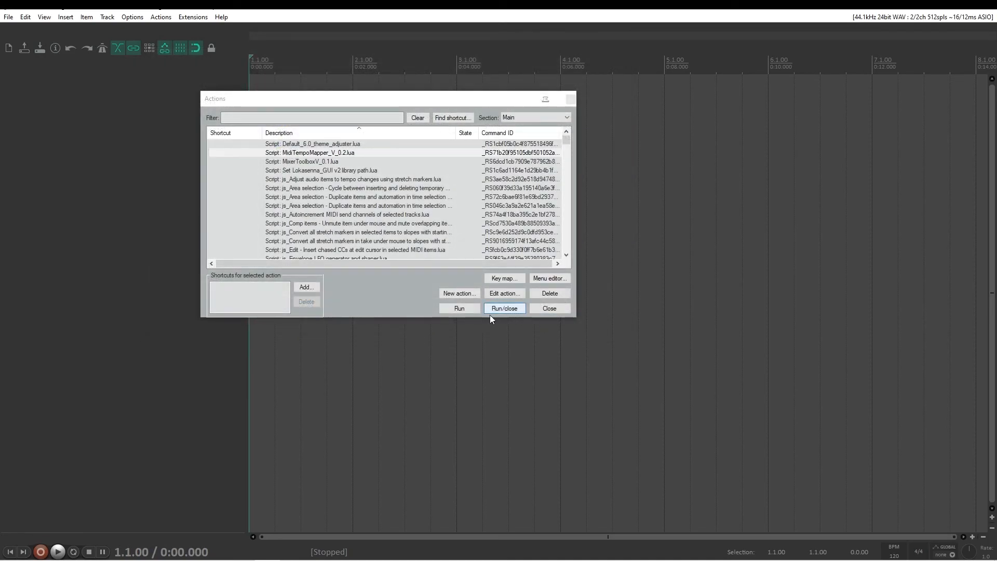
Assign Ctrl+Alt+T to the MidiTempoMapper_V_0.2 script and close the Actions window.
left_click(310, 152)
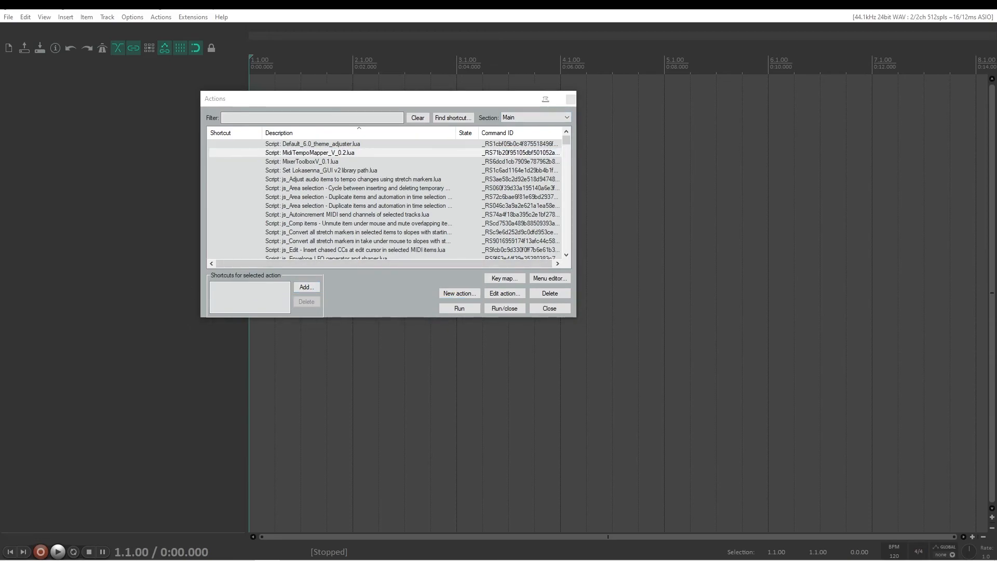
left_click(305, 287)
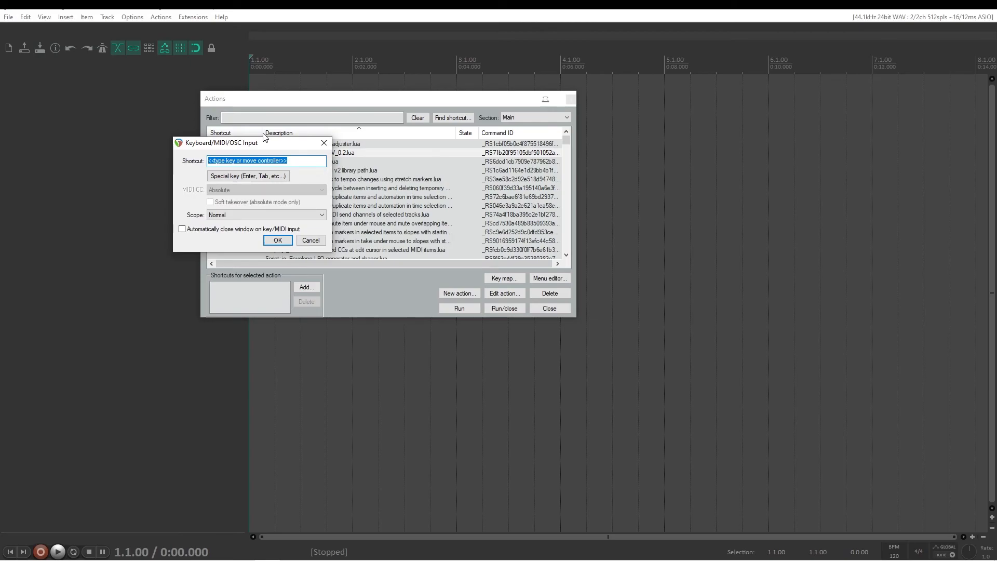
key("ctrl+alt+t")
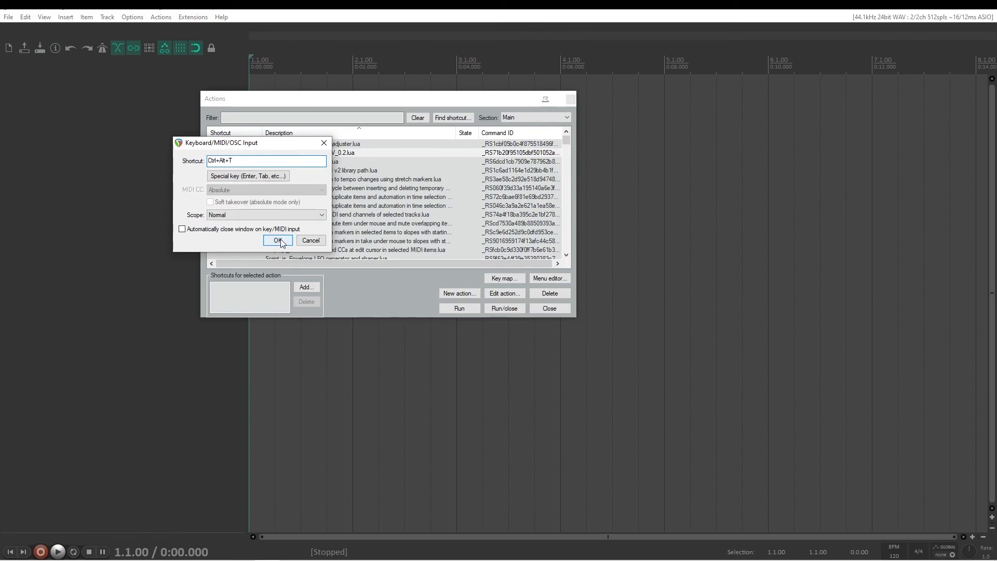
left_click(277, 240)
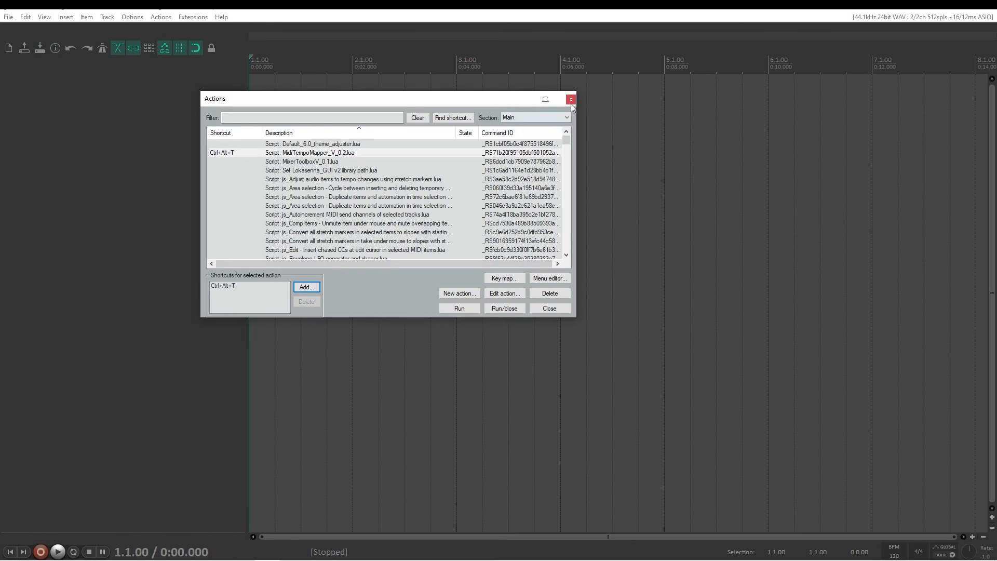
left_click(570, 100)
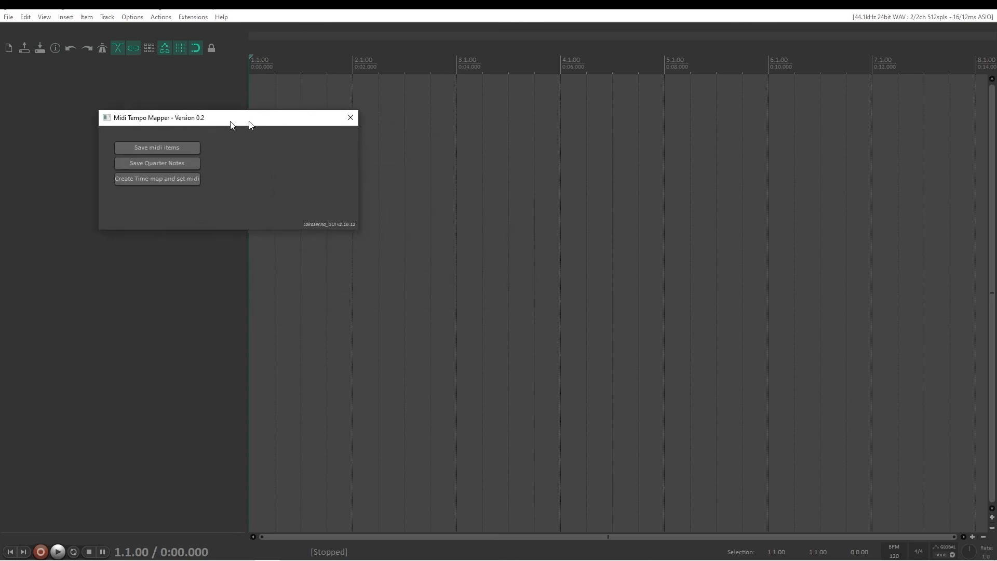
Drag the Midi Tempo Mapper 0.2 window toward the top-left of the screen.
left_click_drag(231, 125, 192, 95)
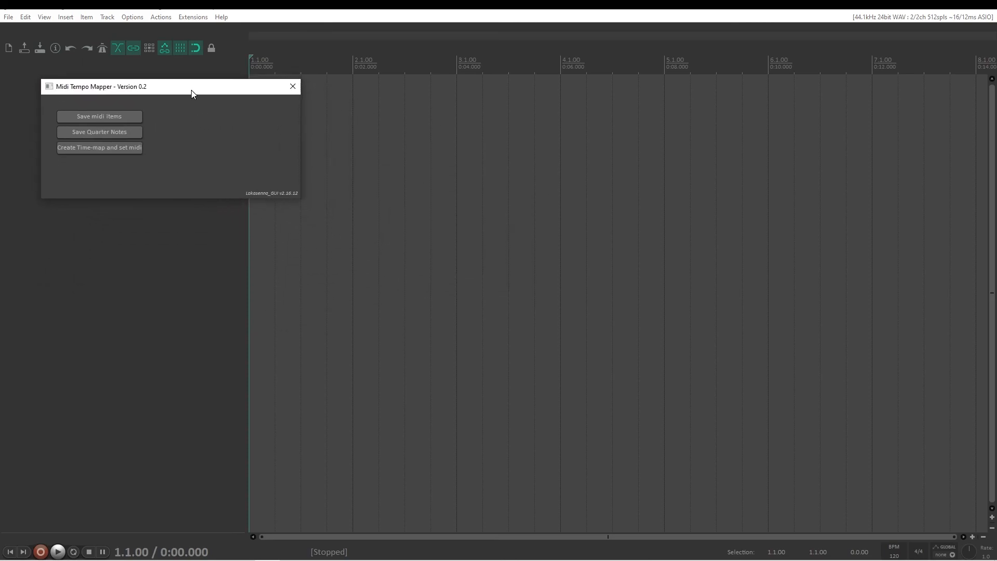